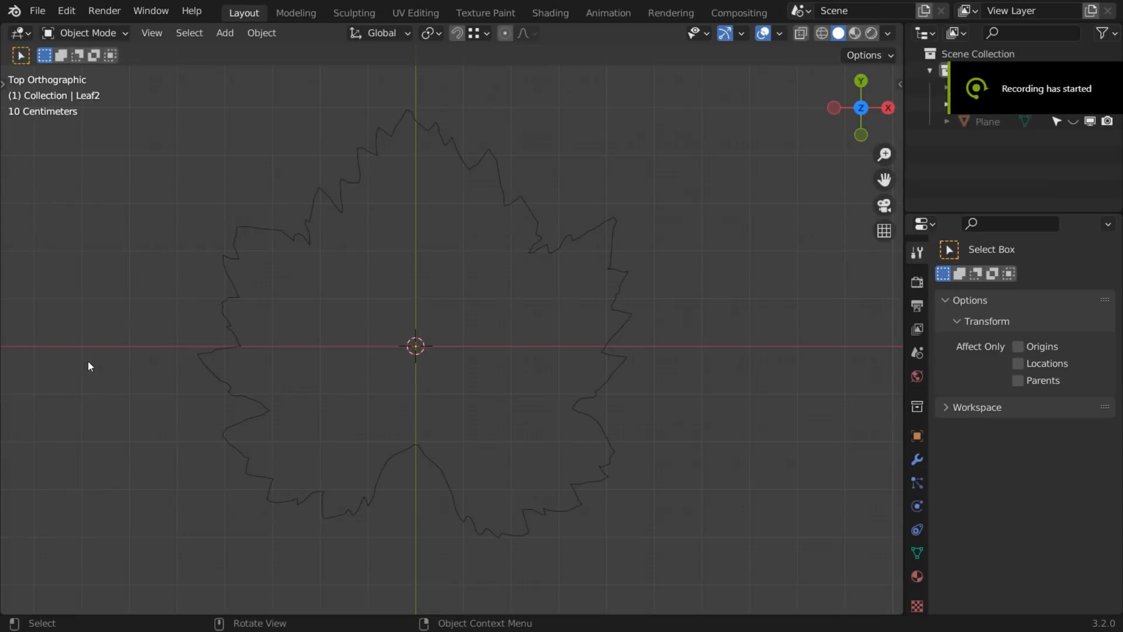
# Fill the selected leaf outline with a face, triangulate it and convert the triangles to quads
pyautogui.click(203, 367)
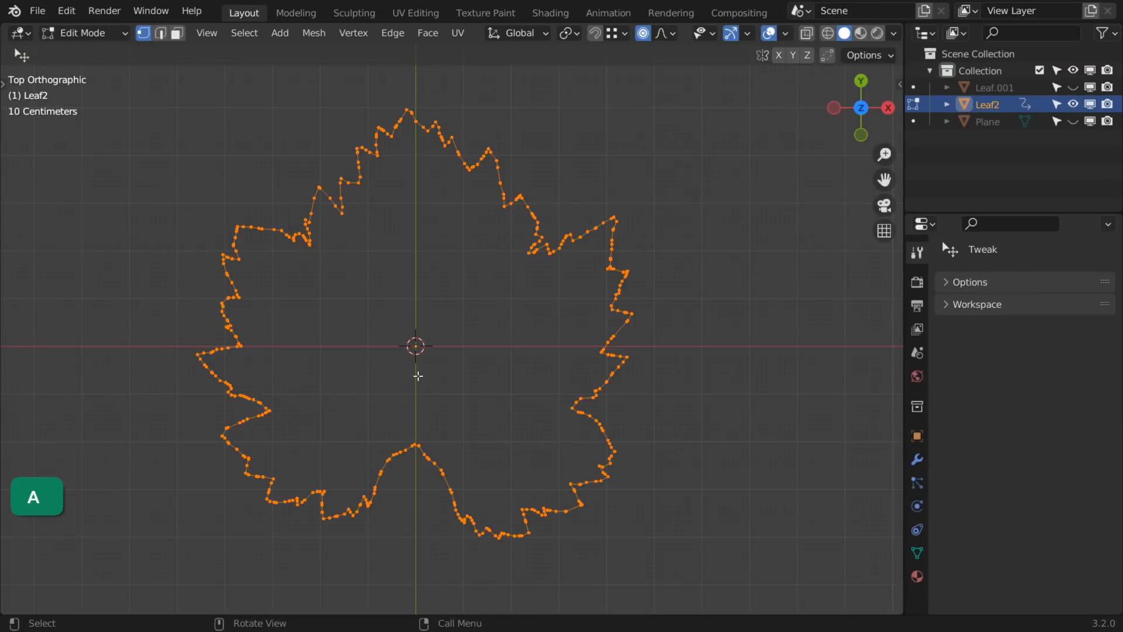
pyautogui.press('f')
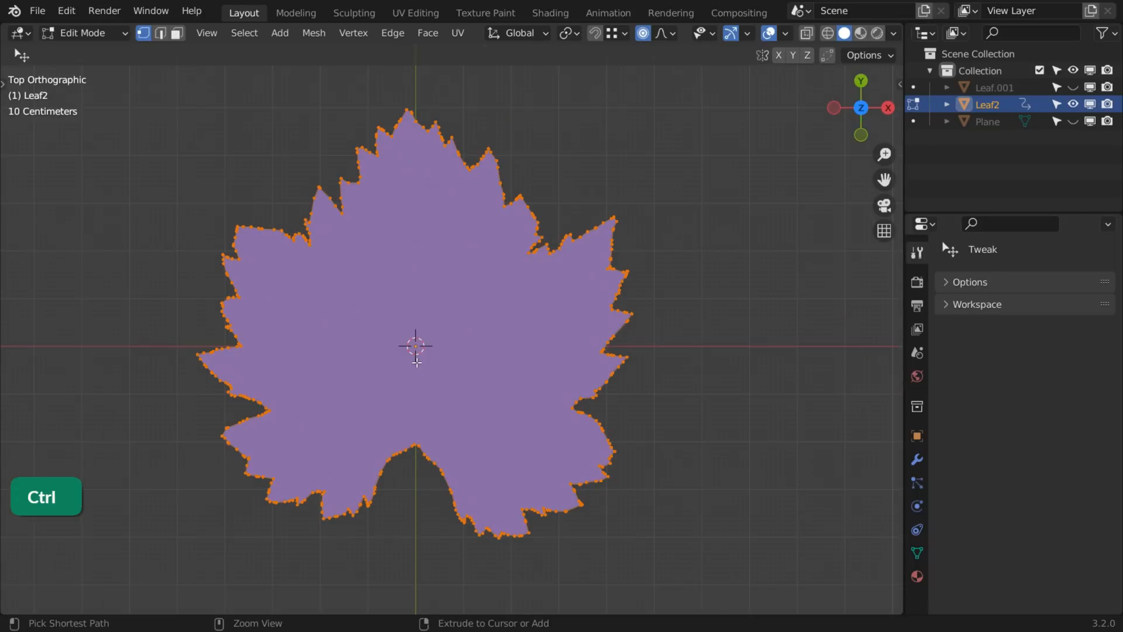
pyautogui.press('alt+f')
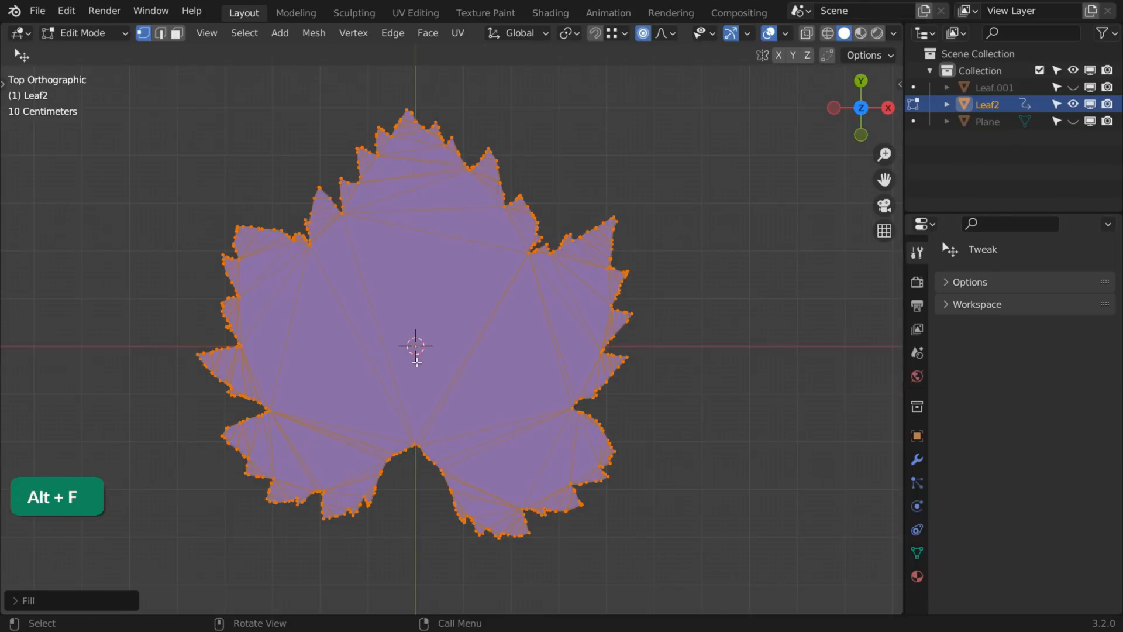
pyautogui.press('alt+j')
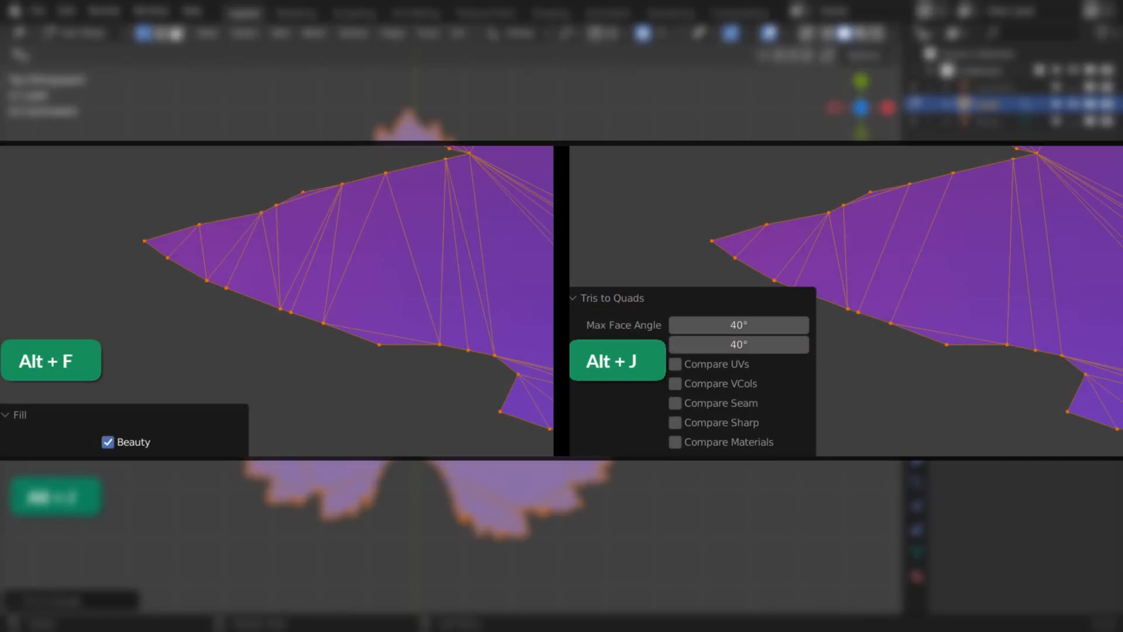
pyautogui.press('alt+j')
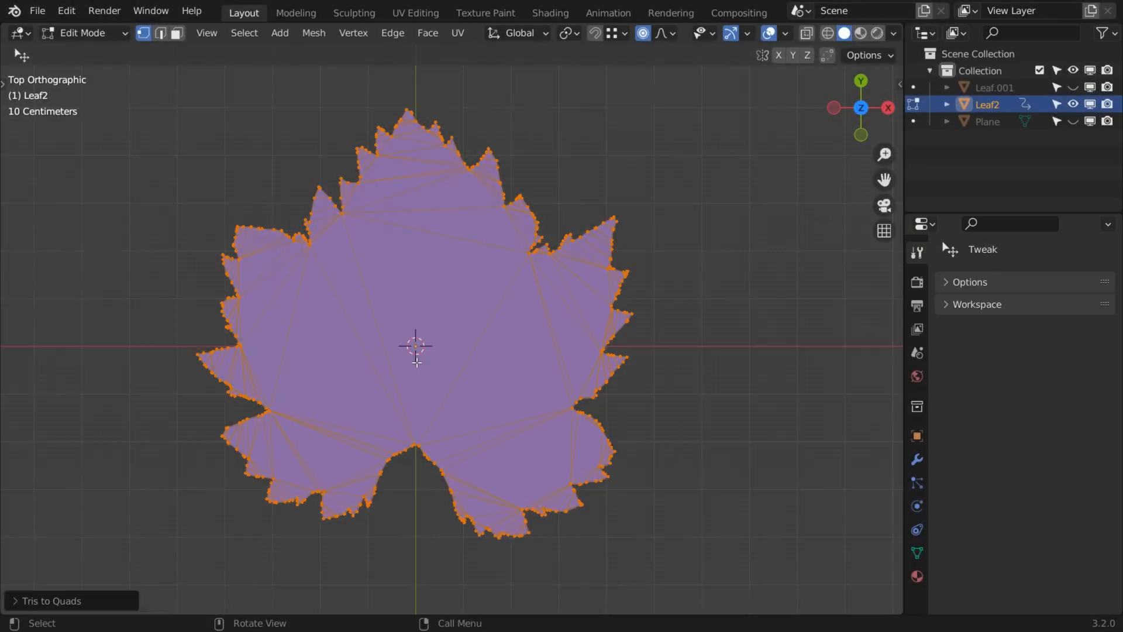
# Move a vertex to test deformation, inspect the shading, then undo back to the bare outline
pyautogui.press('g')
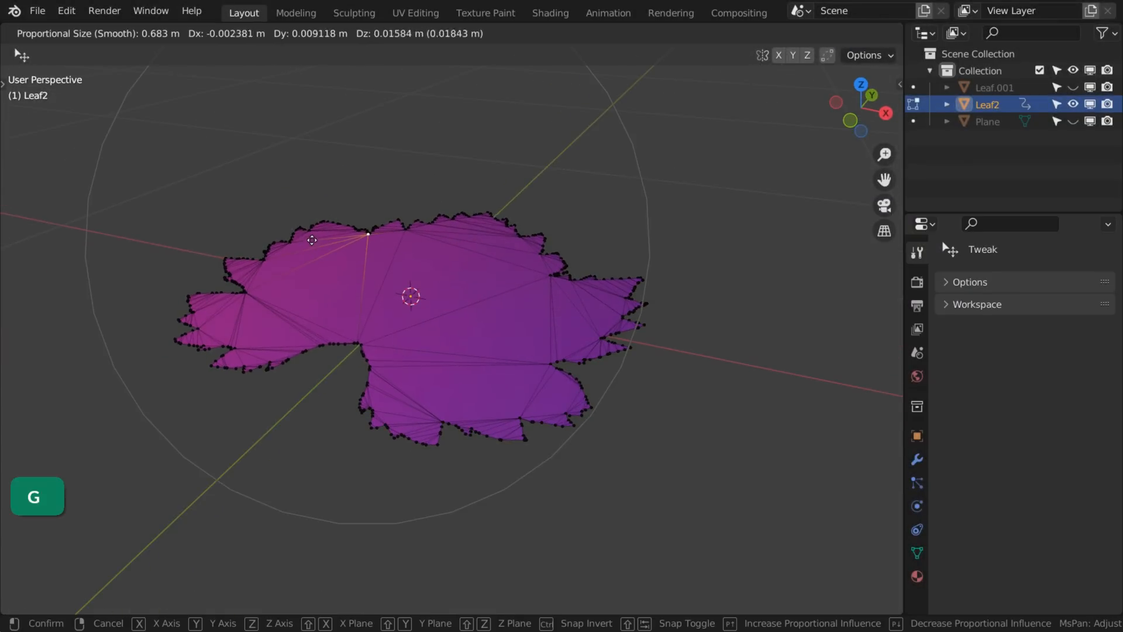
pyautogui.press('Tab')
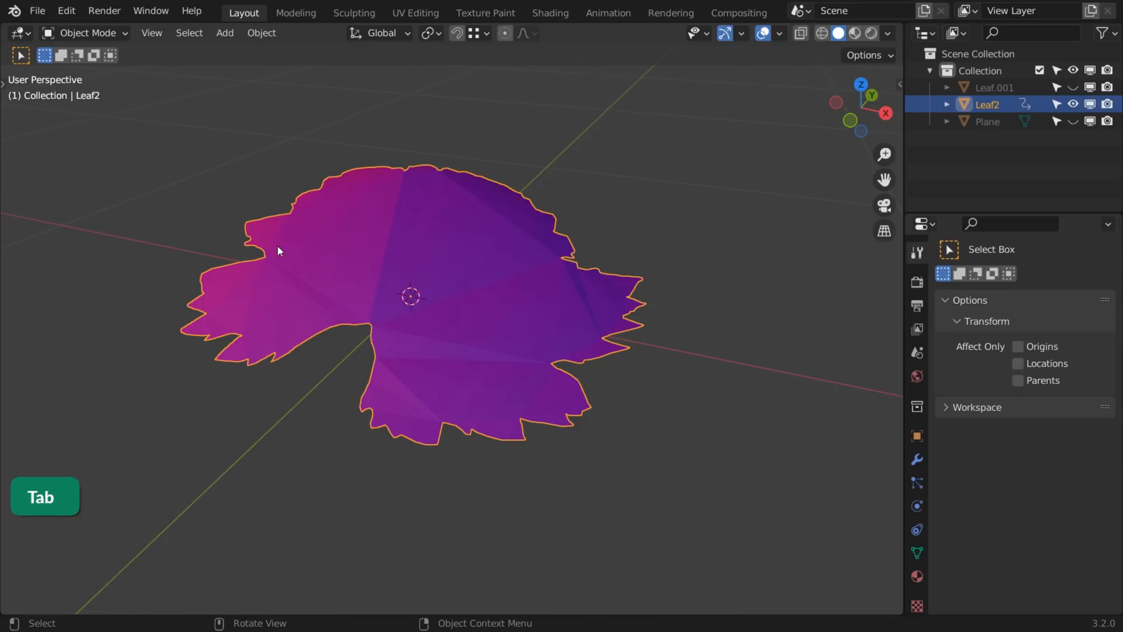
pyautogui.press('Tab')
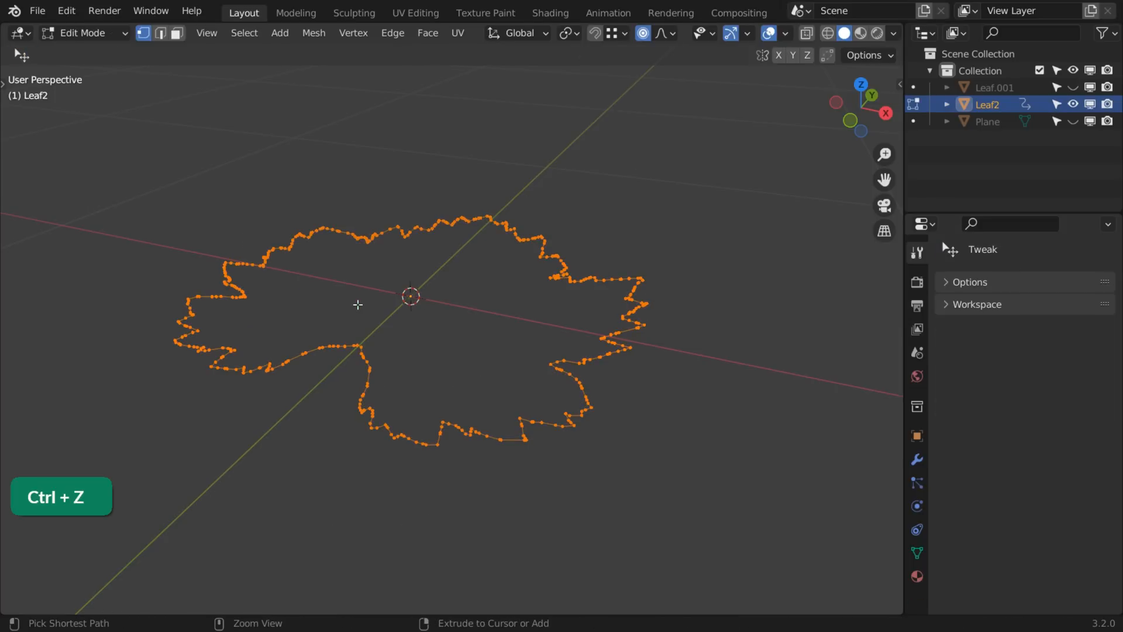
# Delete Only Faces from the grid plane so just its edge wireframe remains above the leaf
pyautogui.press('Tab')
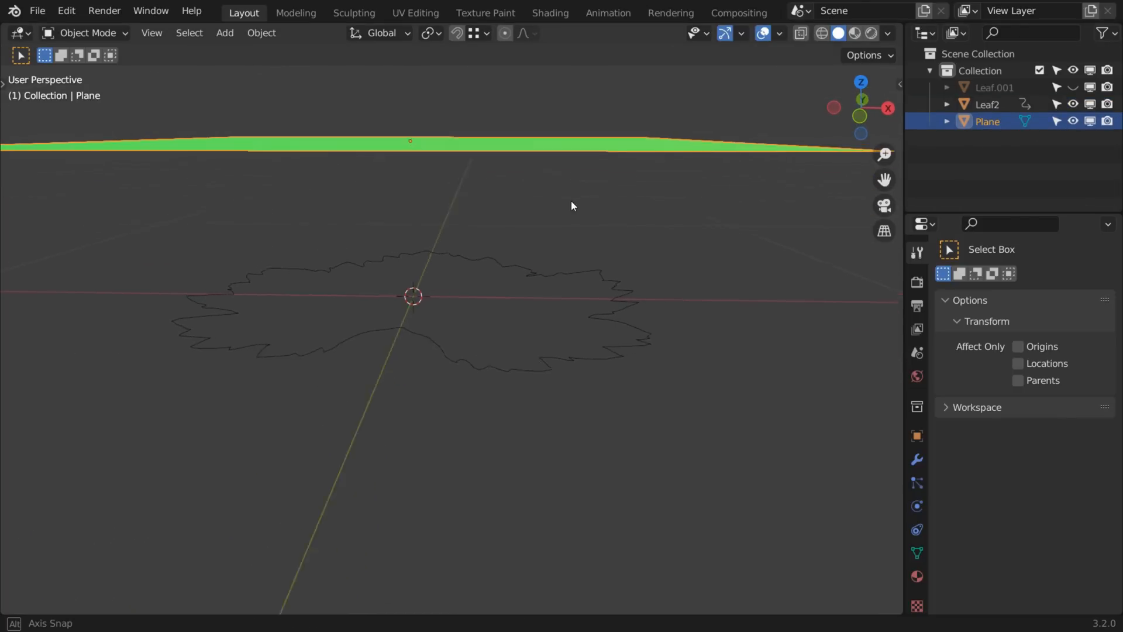
pyautogui.press('Tab')
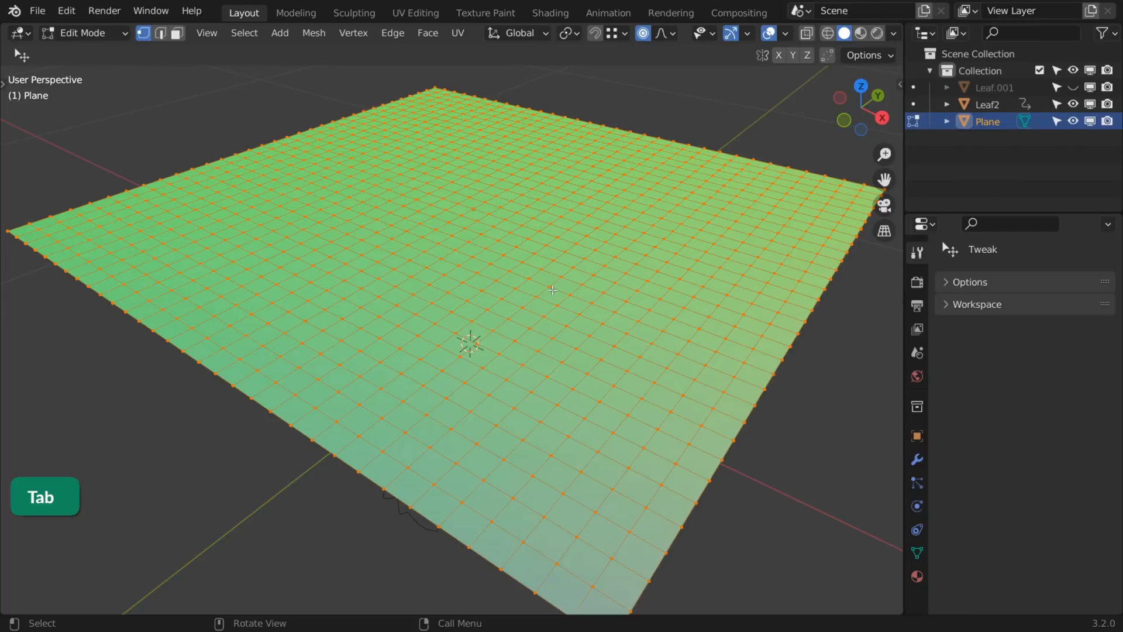
pyautogui.press('x')
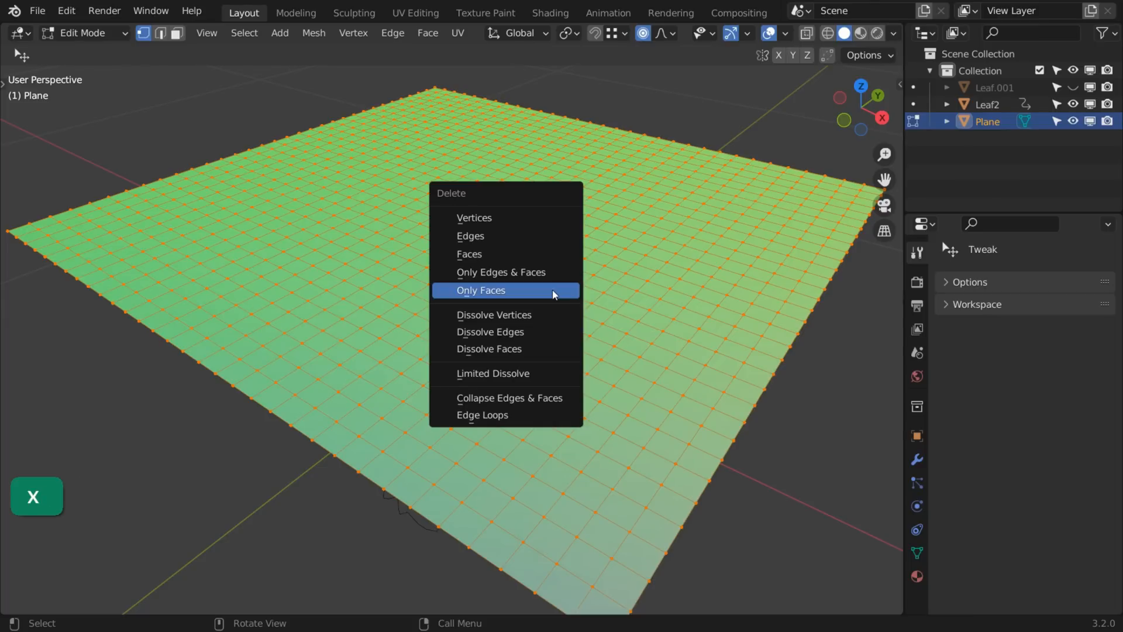
pyautogui.click(481, 290)
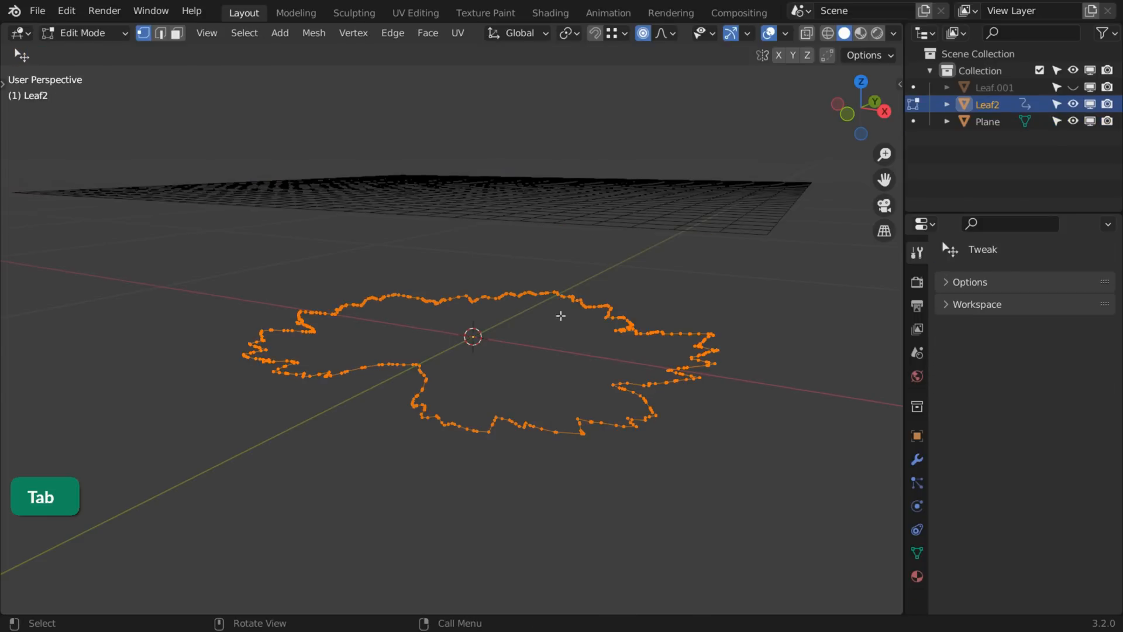
pyautogui.press('Tab')
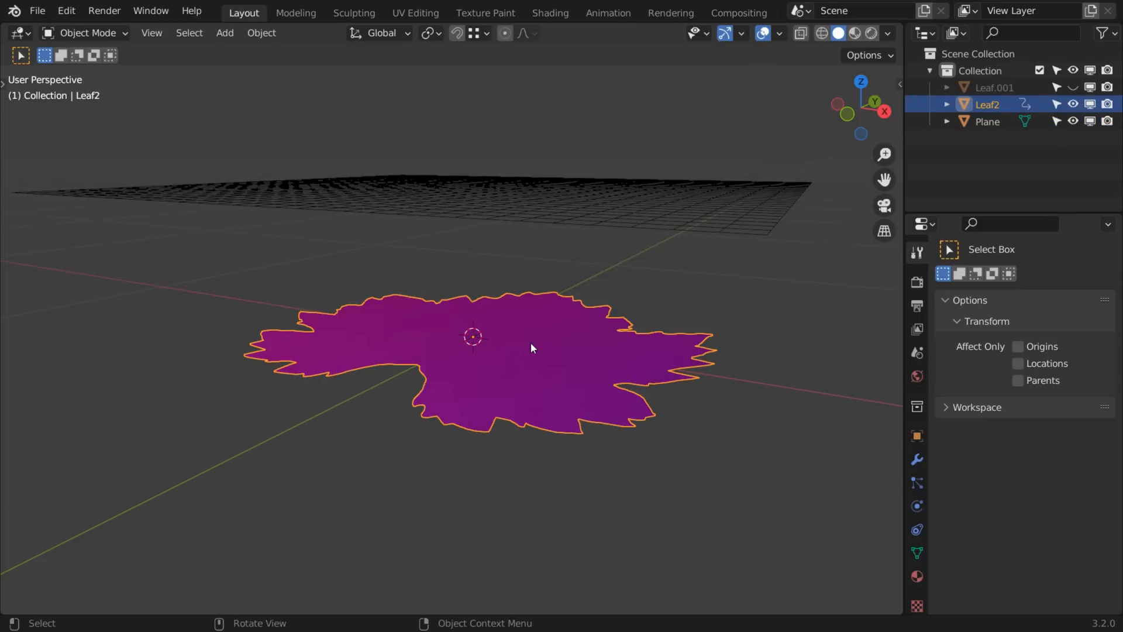
pyautogui.moveTo(569, 337)
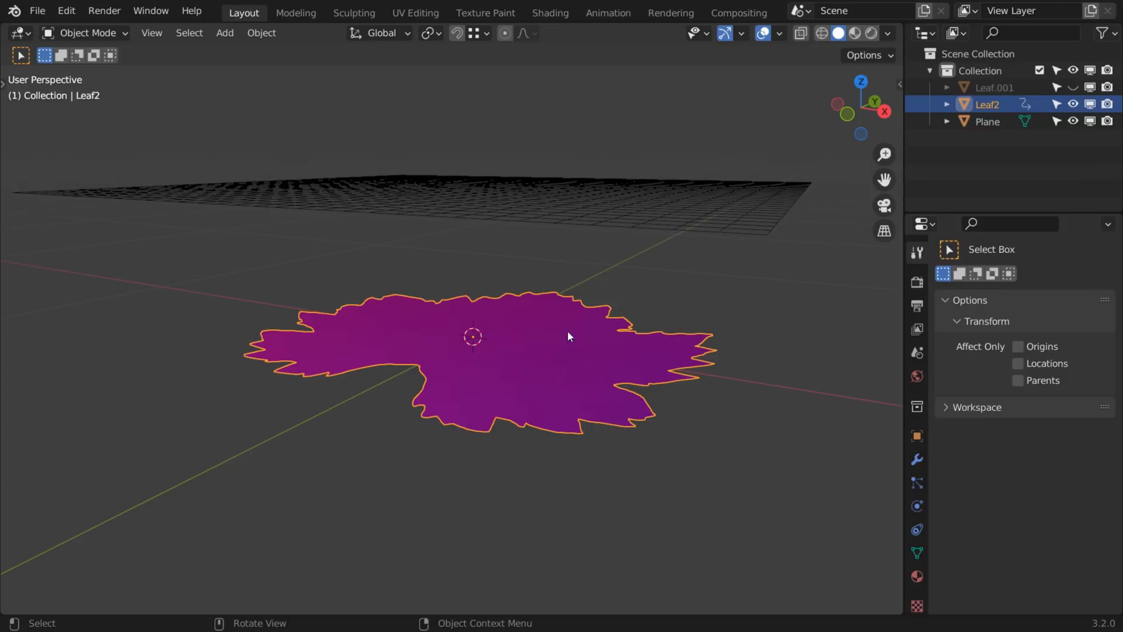
# From top view, run Mesh > Knife Project to cut the grid's edges into the leaf surface
pyautogui.press('Tab')
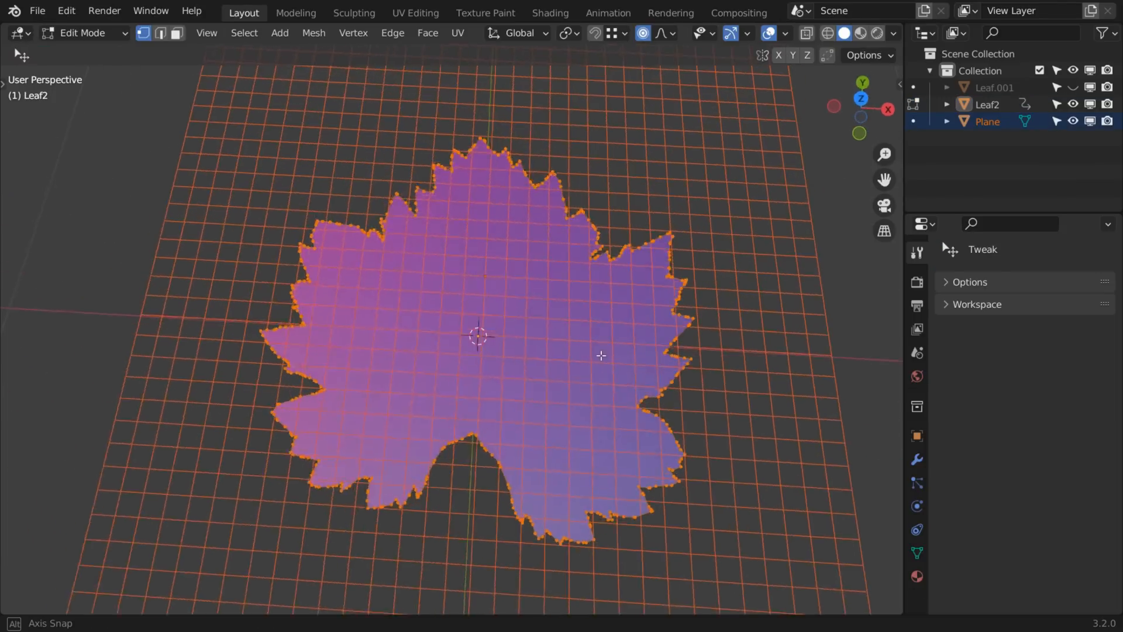
pyautogui.press('KP_7')
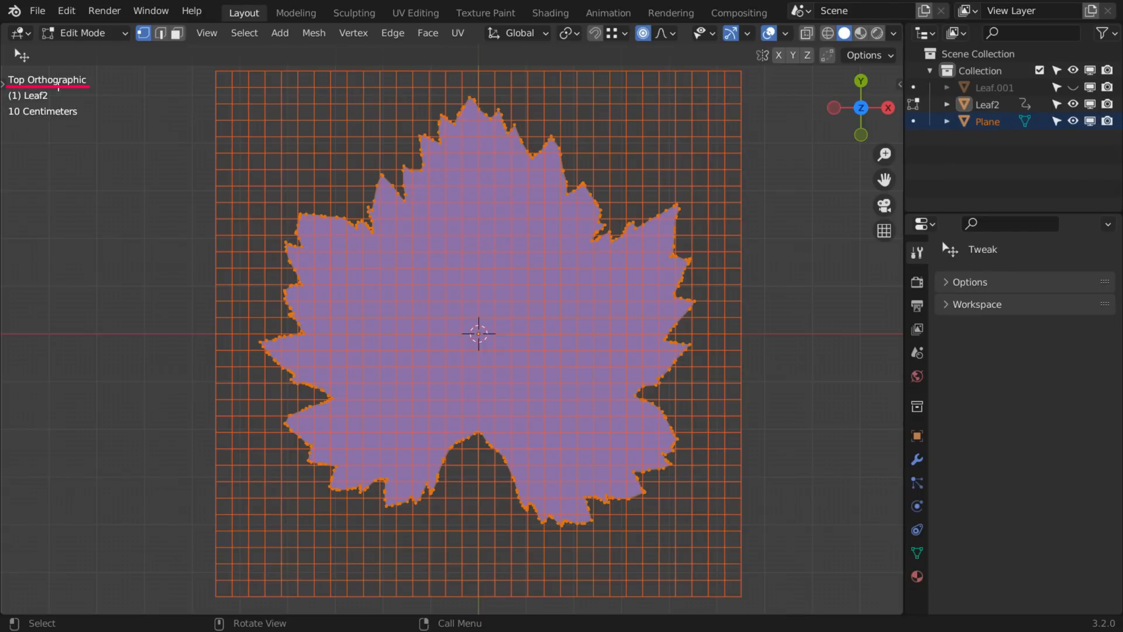
pyautogui.moveTo(123, 86)
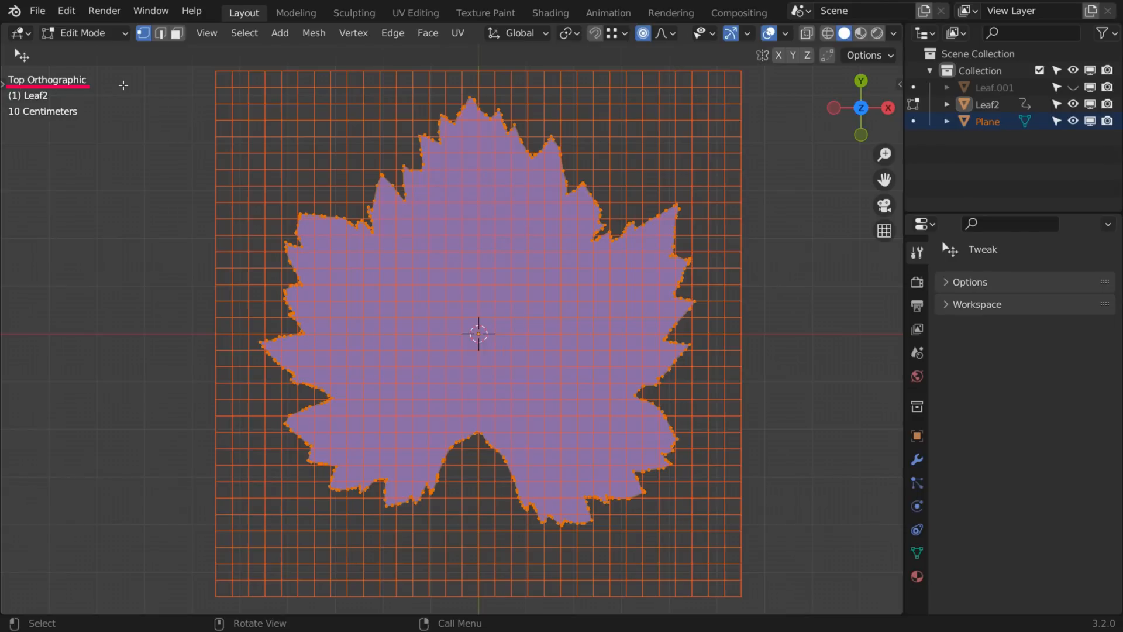
pyautogui.click(314, 33)
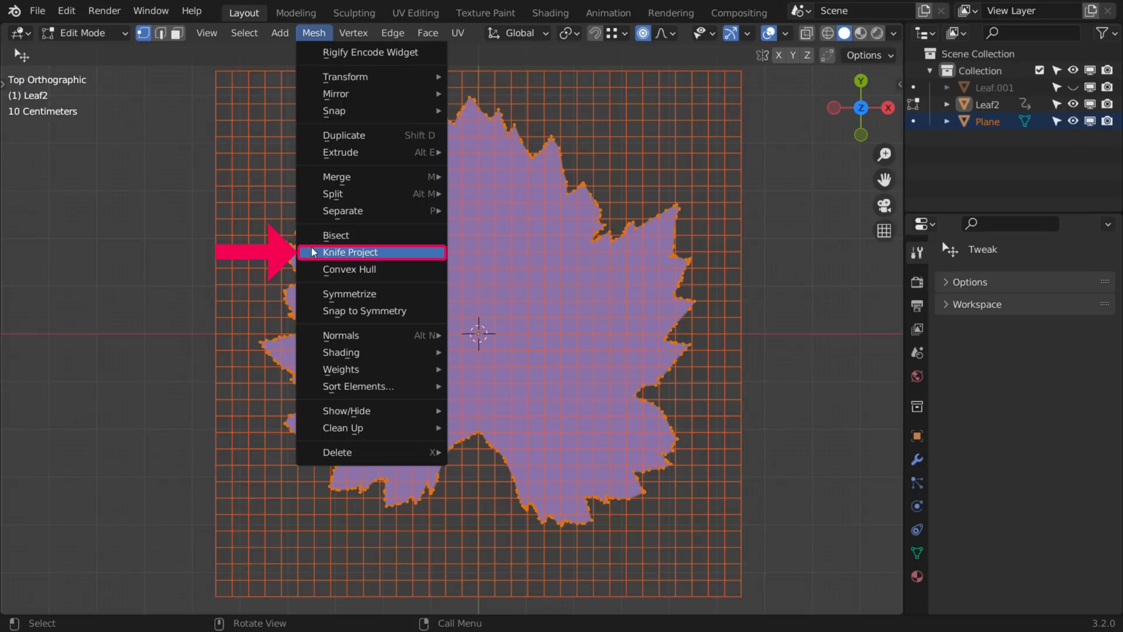
pyautogui.click(350, 252)
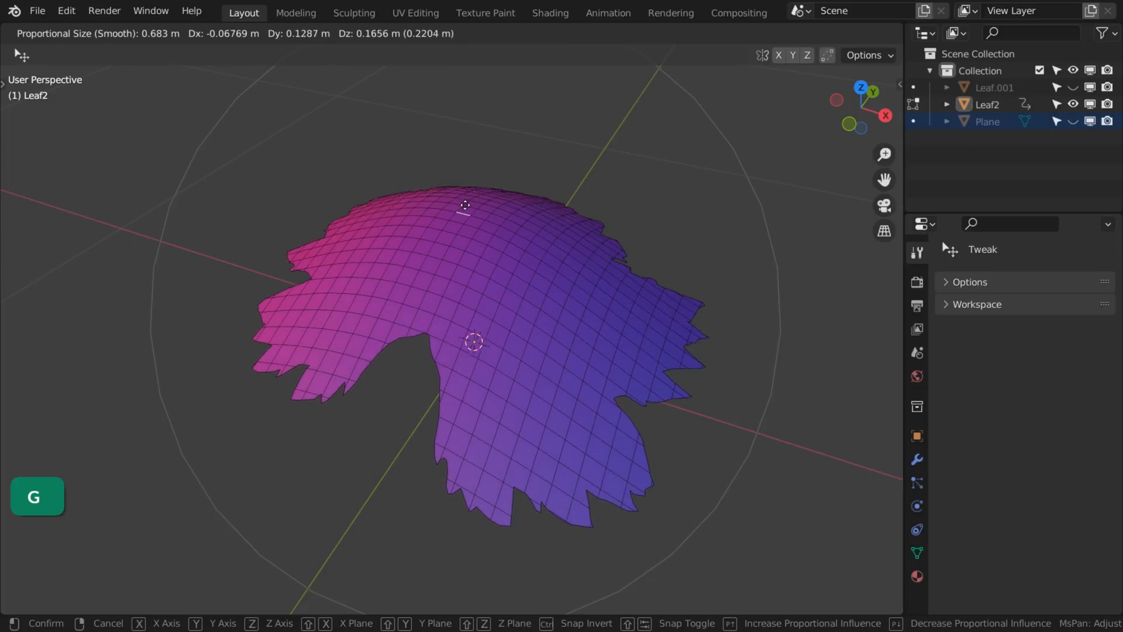
# Dissolve stray border vertices with Ctrl+X so notches along the leaf's jagged edge disappear
pyautogui.press('ctrl+z')
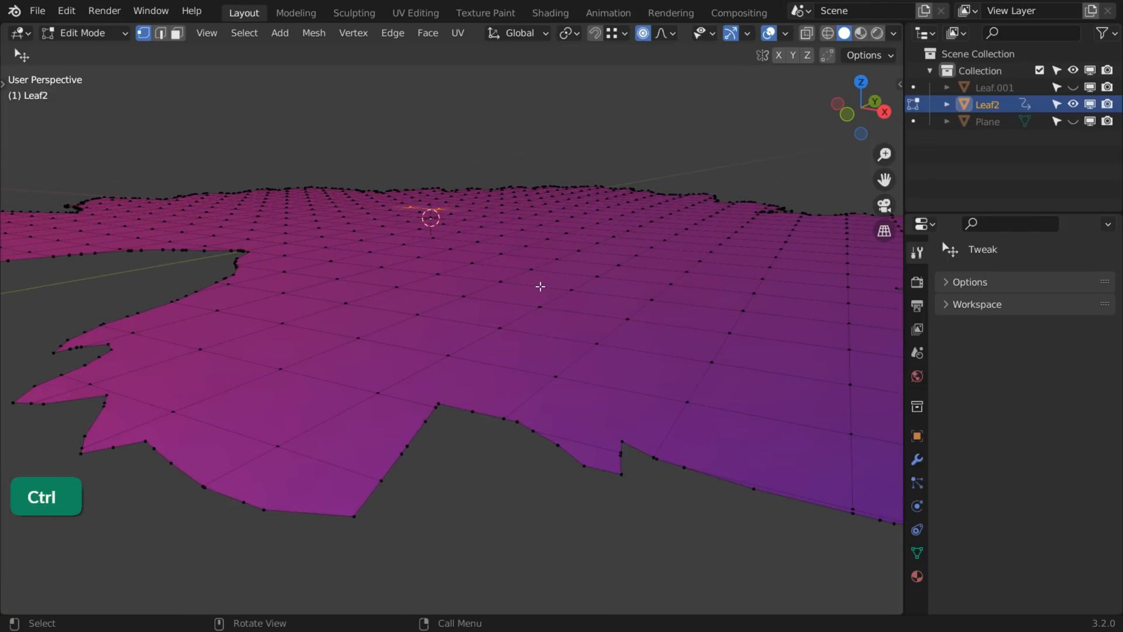
pyautogui.click(826, 52)
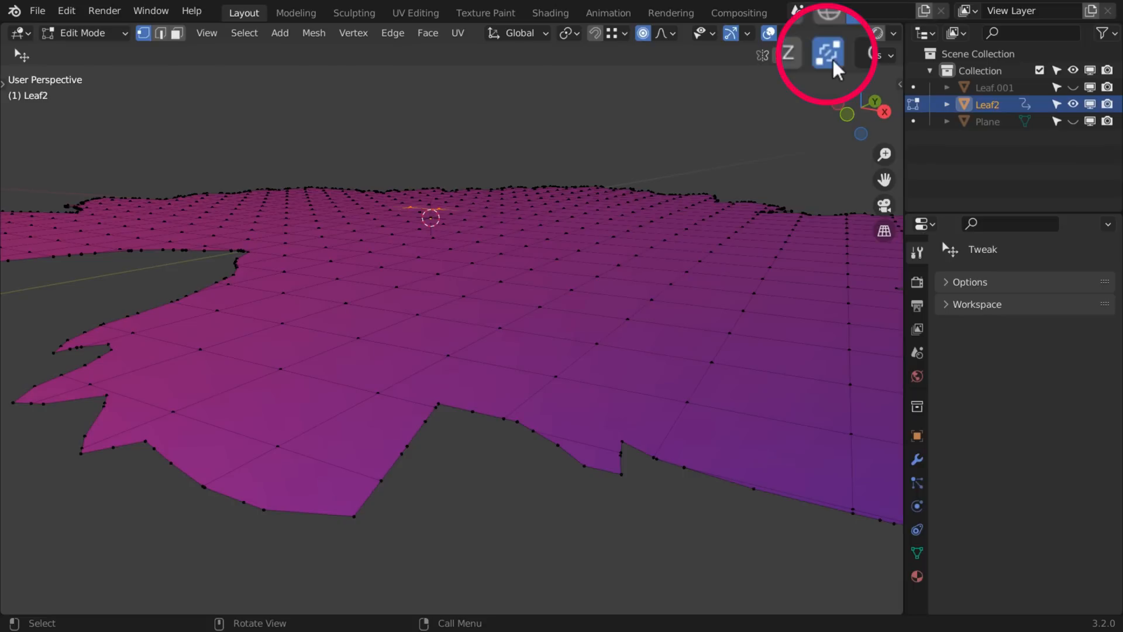
pyautogui.click(827, 54)
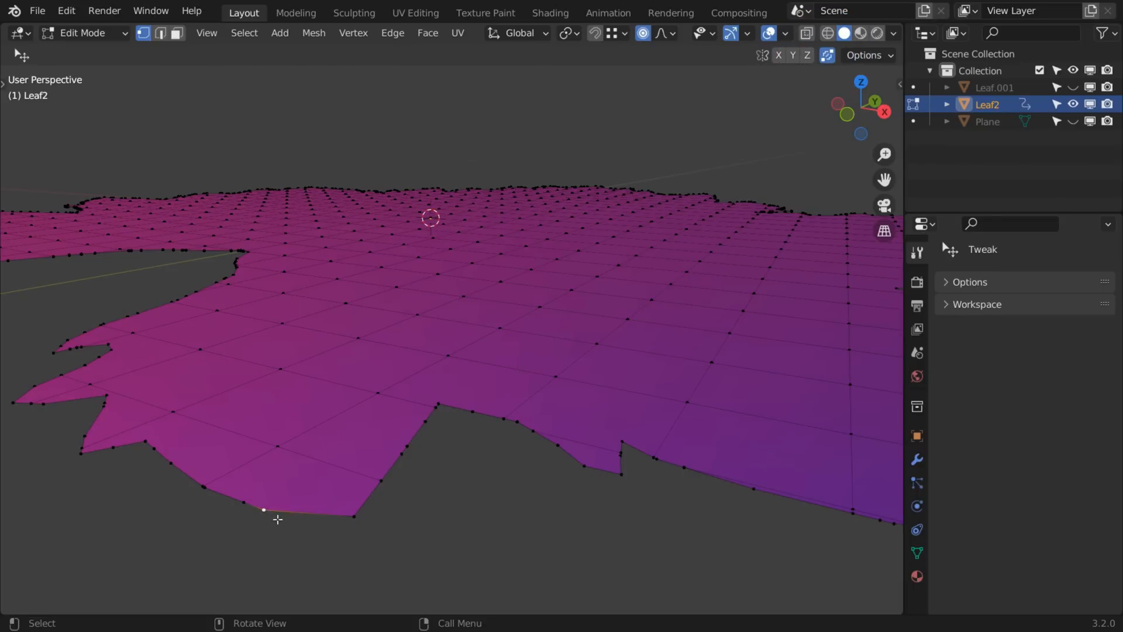
pyautogui.press('g')
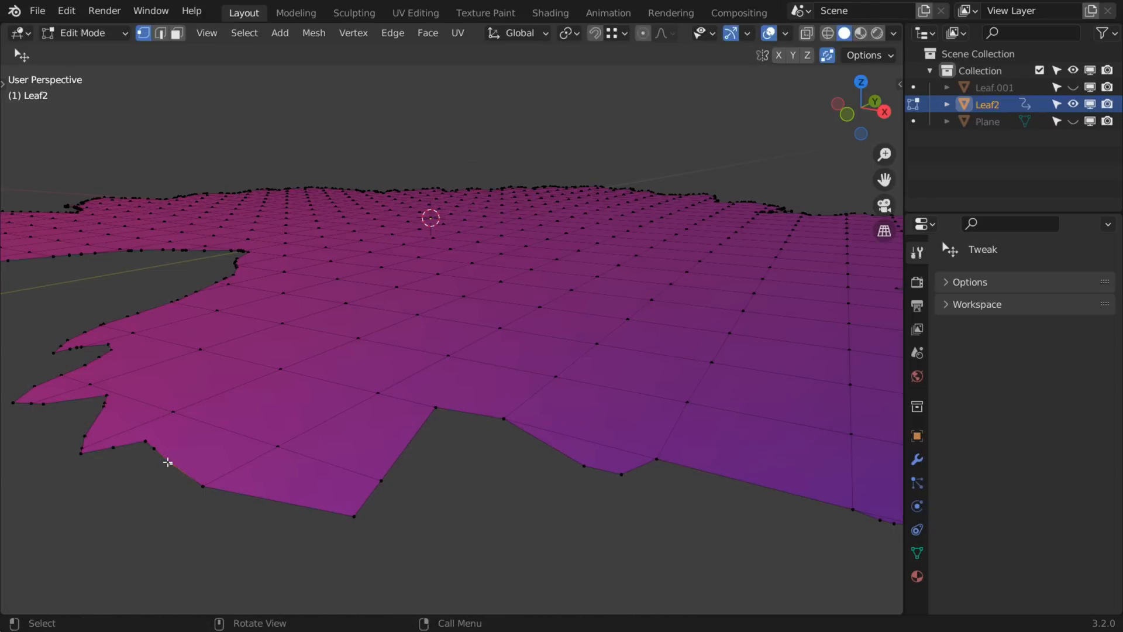
pyautogui.press('ctrl+x')
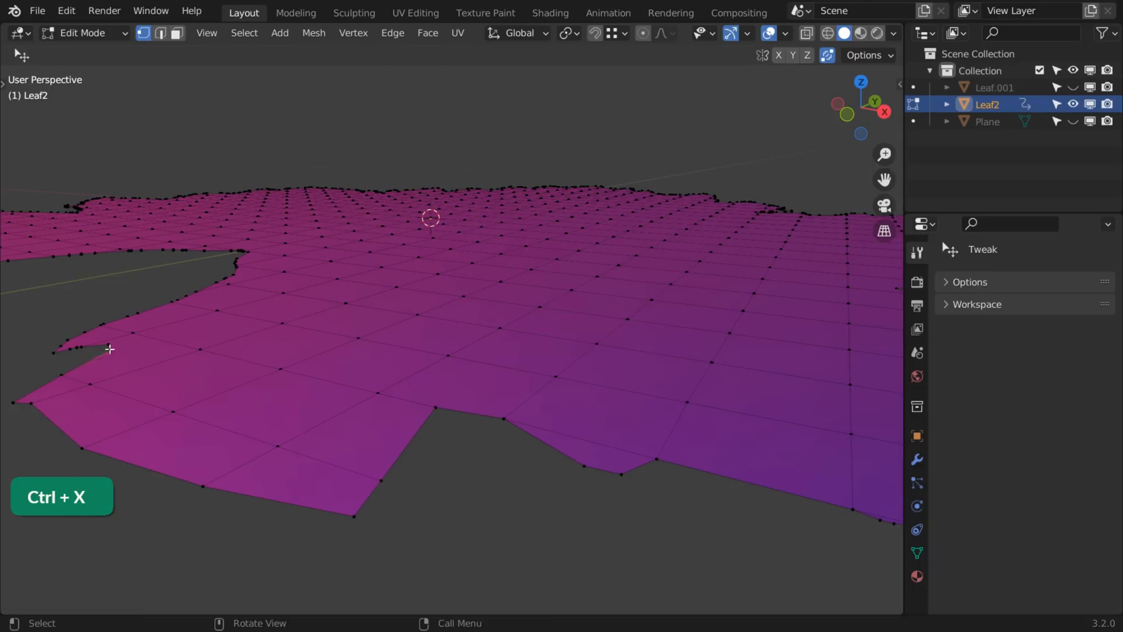
pyautogui.press('ctrl+x')
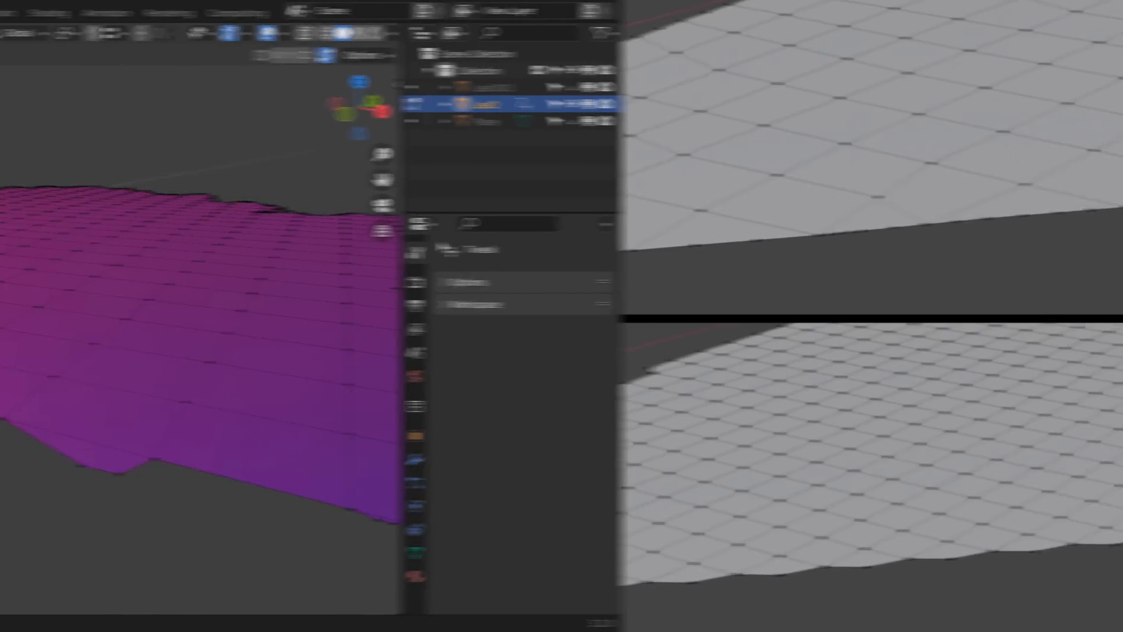
# Add a Remesh modifier in Smooth mode to Leaf2 and return to object level
pyautogui.click(933, 201)
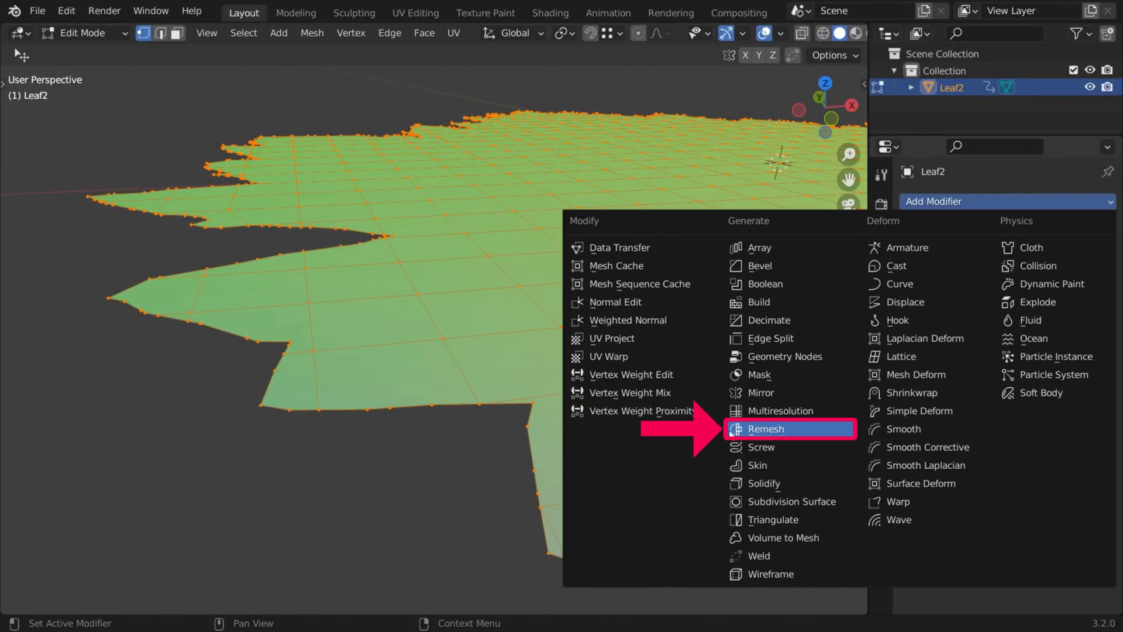
pyautogui.click(766, 428)
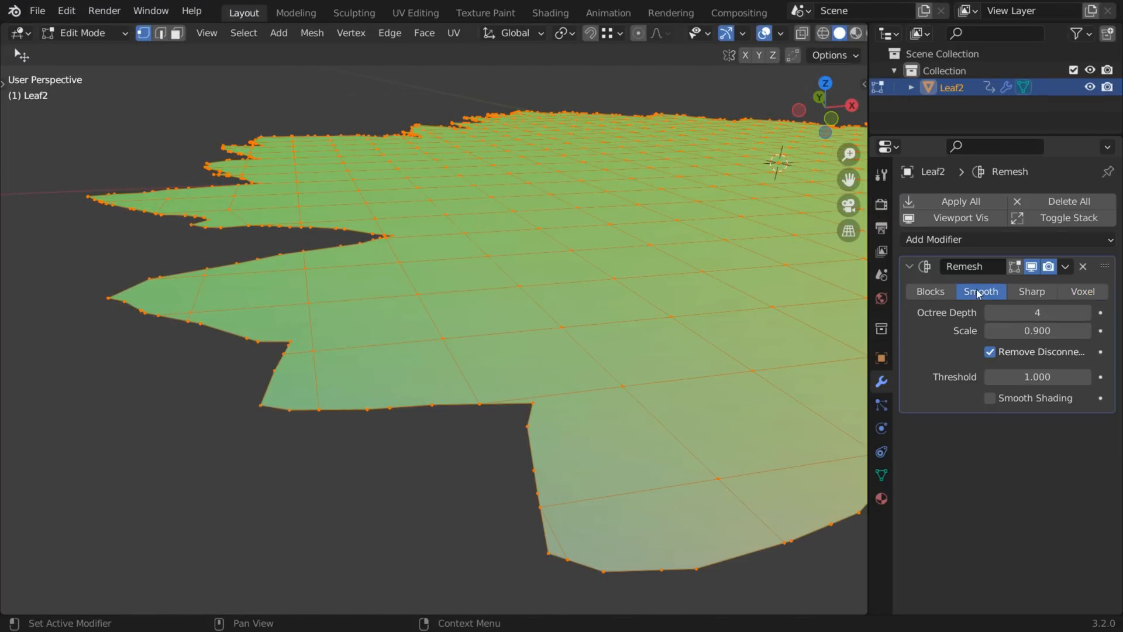
pyautogui.press('Tab')
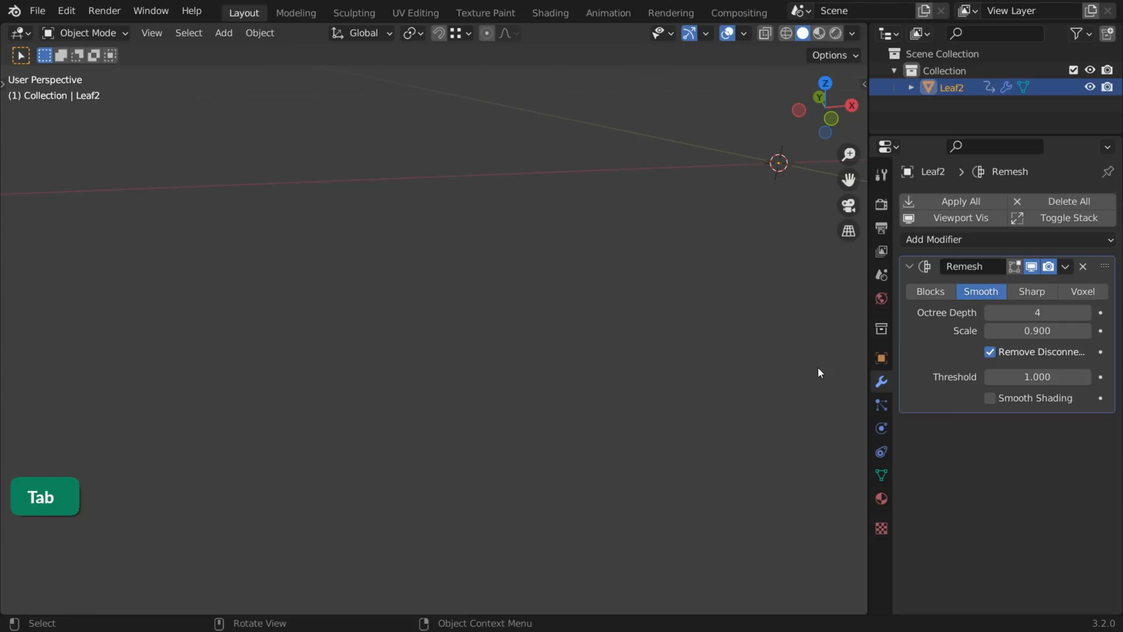
pyautogui.press('Tab')
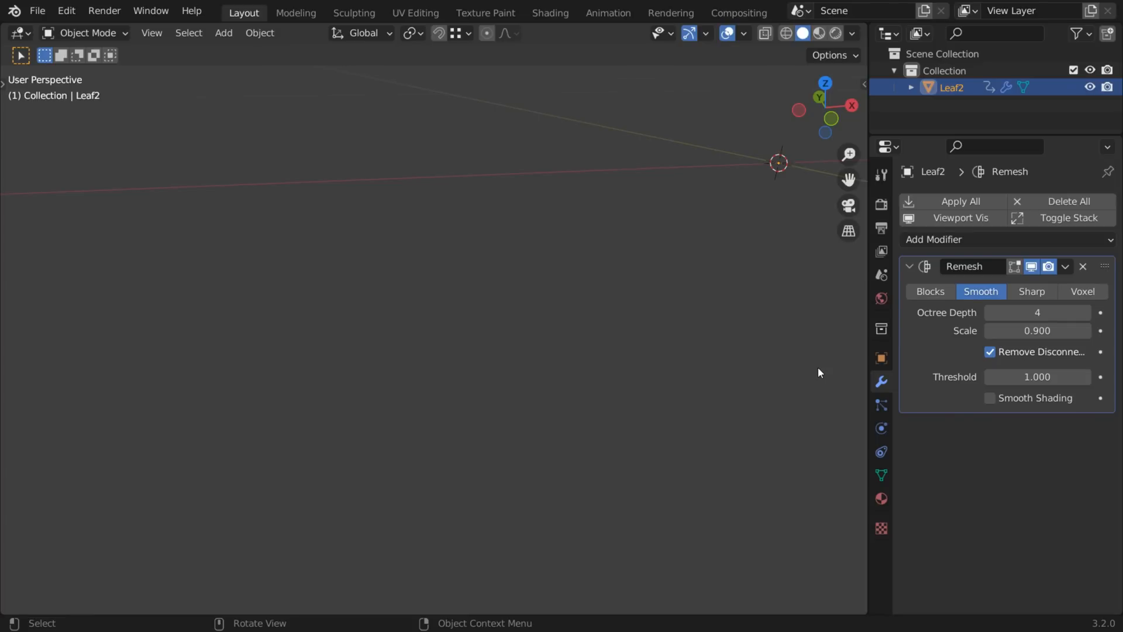
pyautogui.moveTo(821, 372)
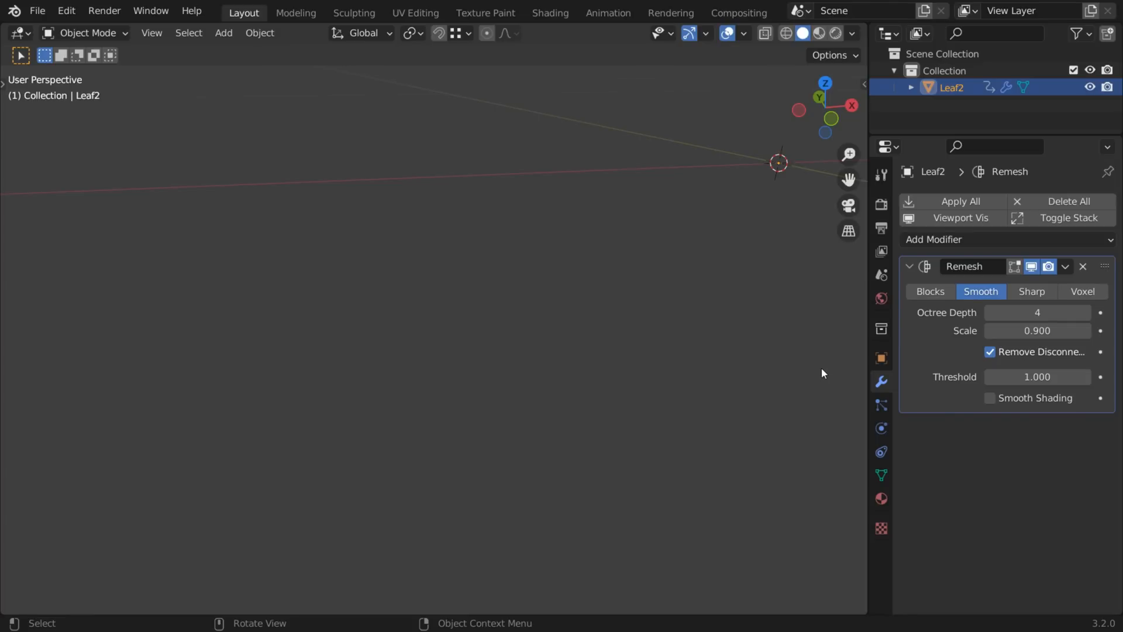
# Enable Wireframe in Leaf2's Viewport Display so edges show over the surface
pyautogui.click(880, 358)
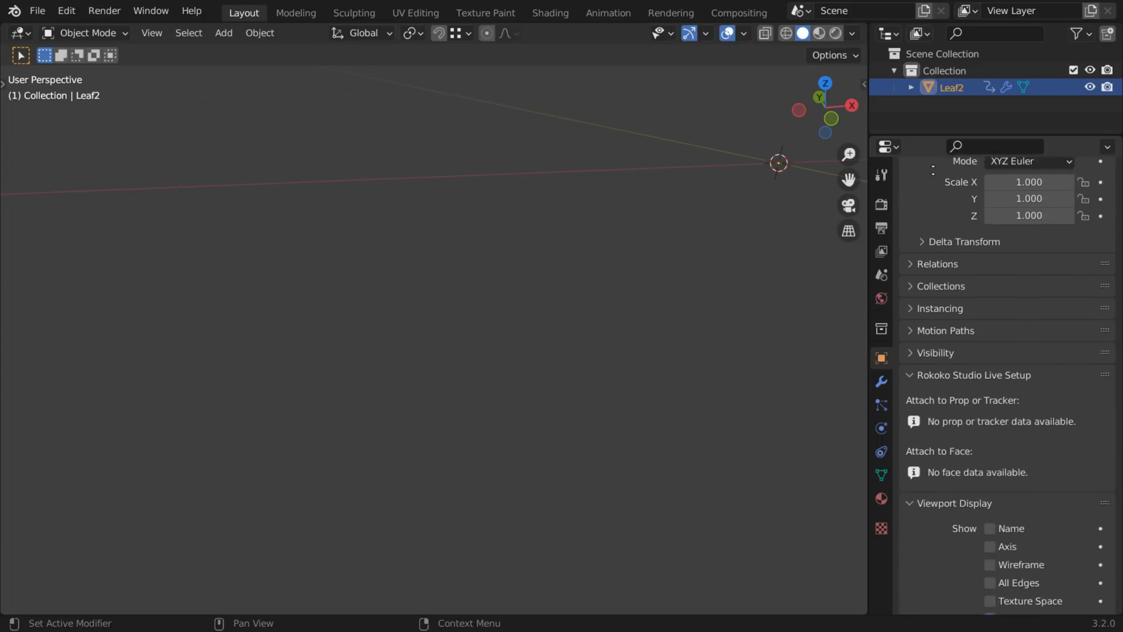
pyautogui.click(991, 426)
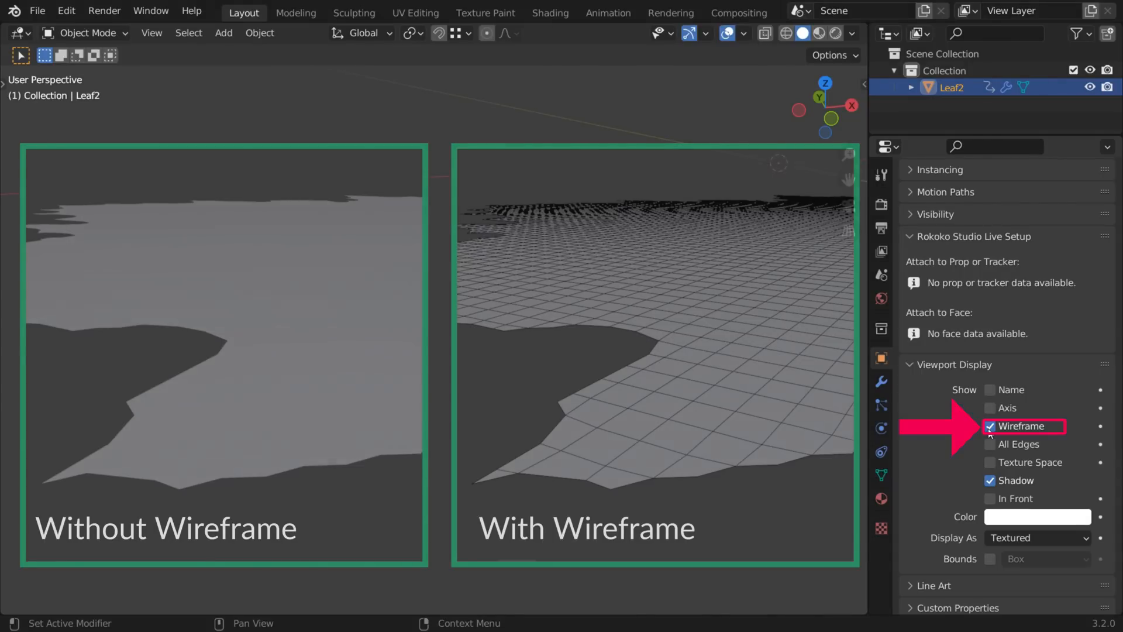
pyautogui.click(933, 239)
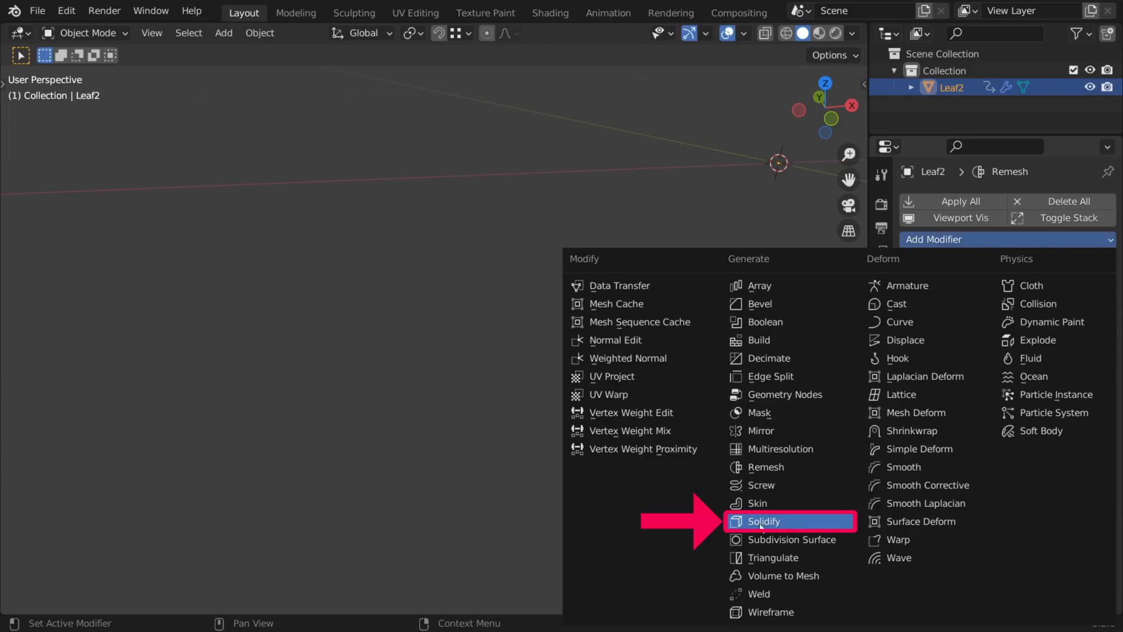
# Add a Solidify modifier to the leaf and raise the Remesh octree depth to 8
pyautogui.click(768, 521)
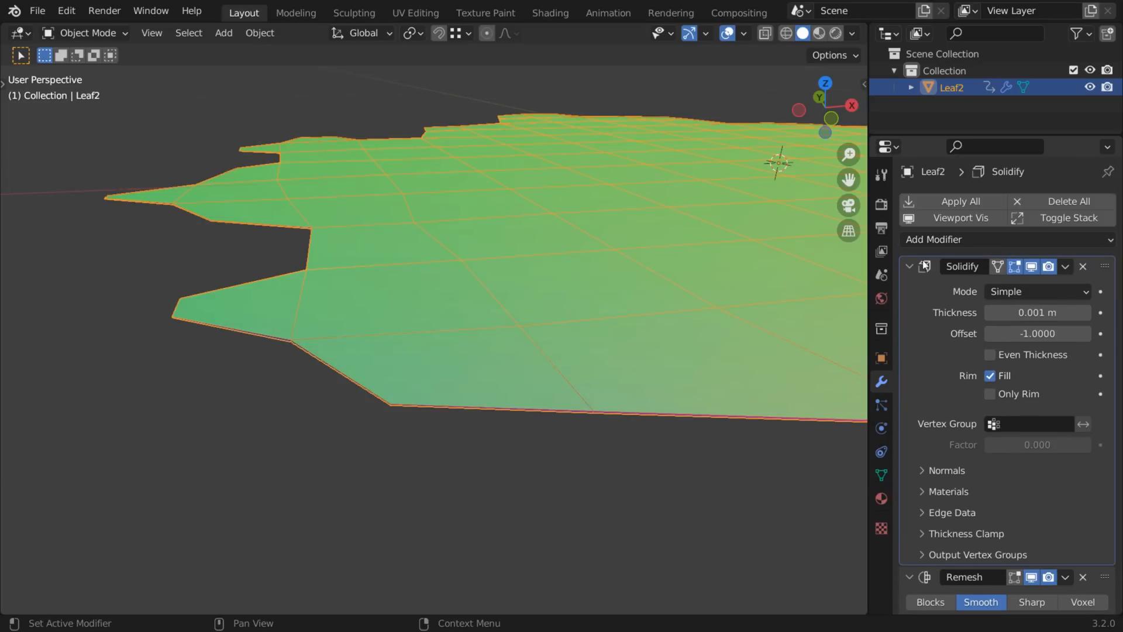
pyautogui.click(909, 266)
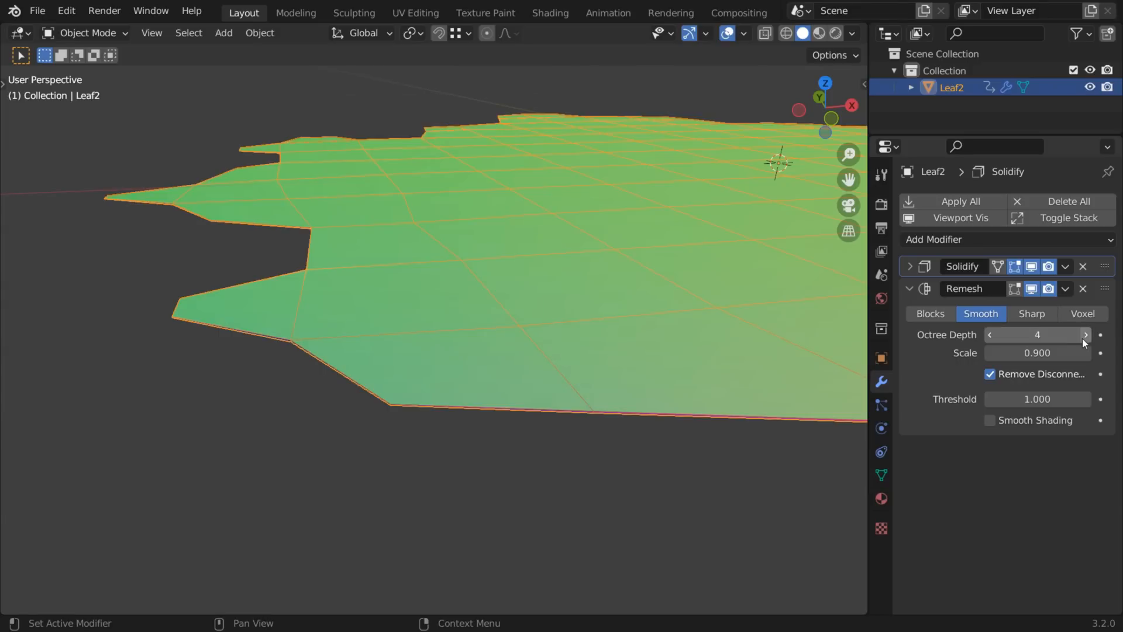
pyautogui.click(1084, 335)
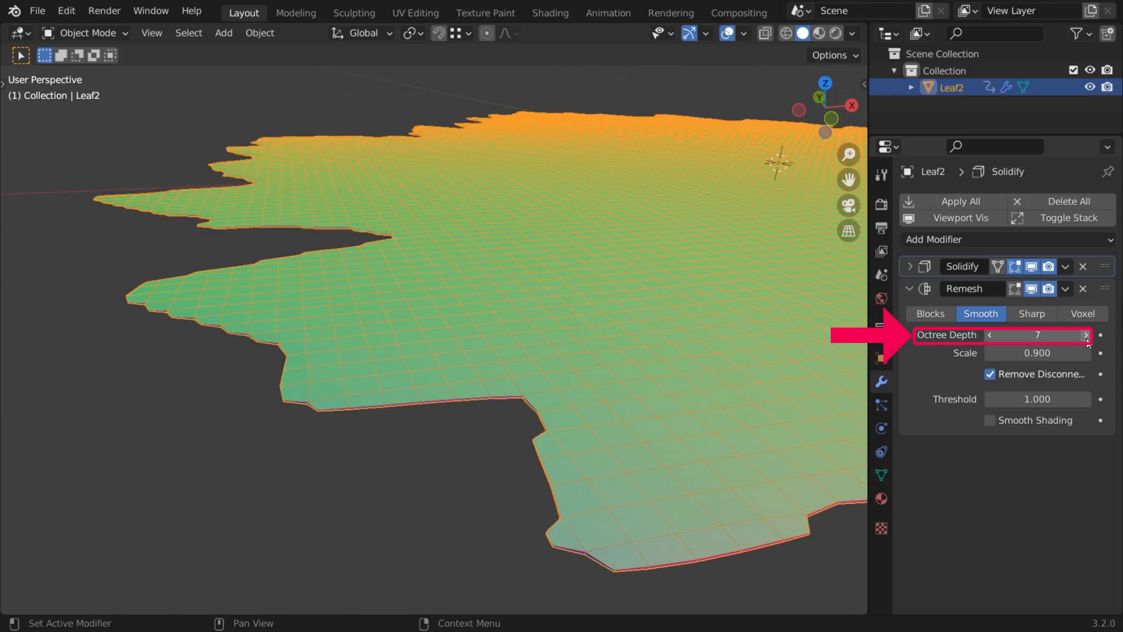
pyautogui.click(1086, 335)
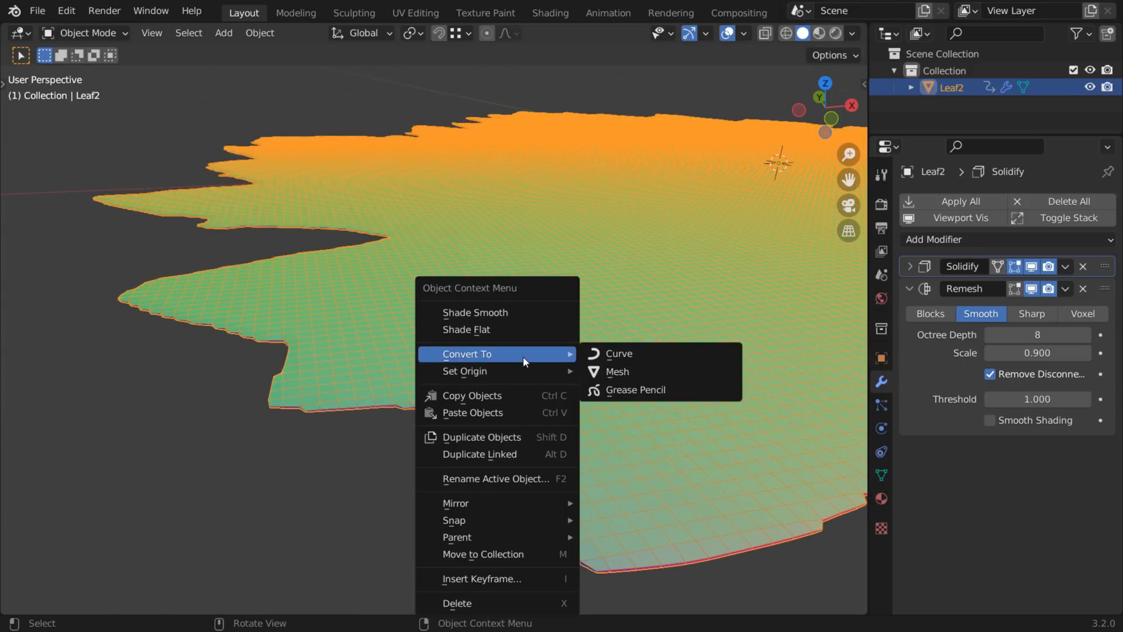
pyautogui.moveTo(616, 371)
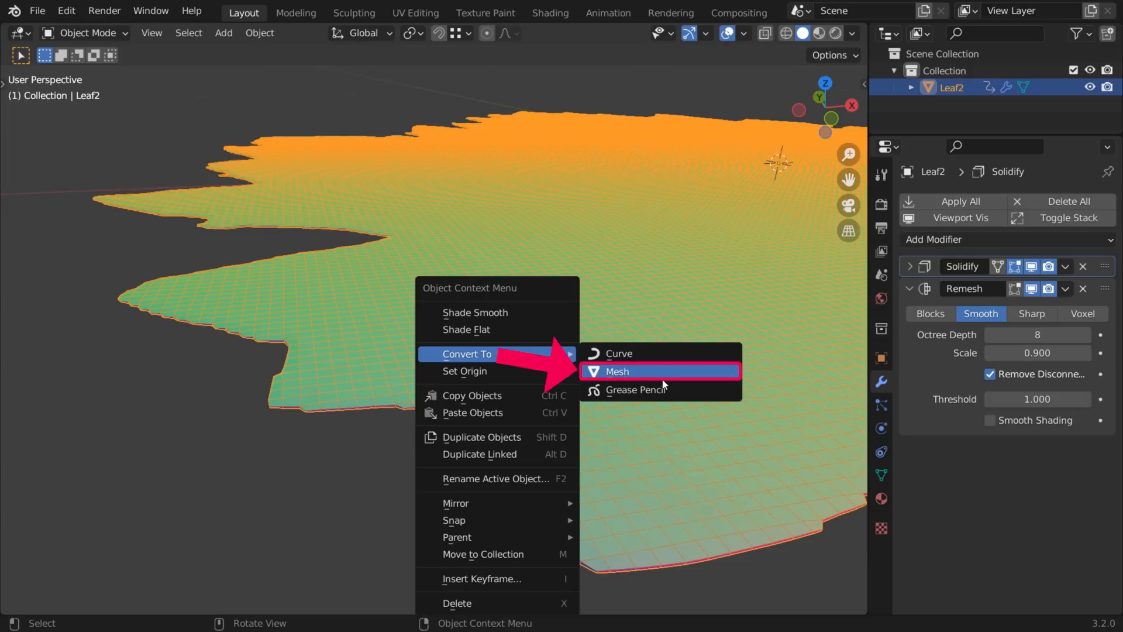
# Convert Leaf2 to a real mesh and merge vertices by distance, adjusting the threshold
pyautogui.click(617, 370)
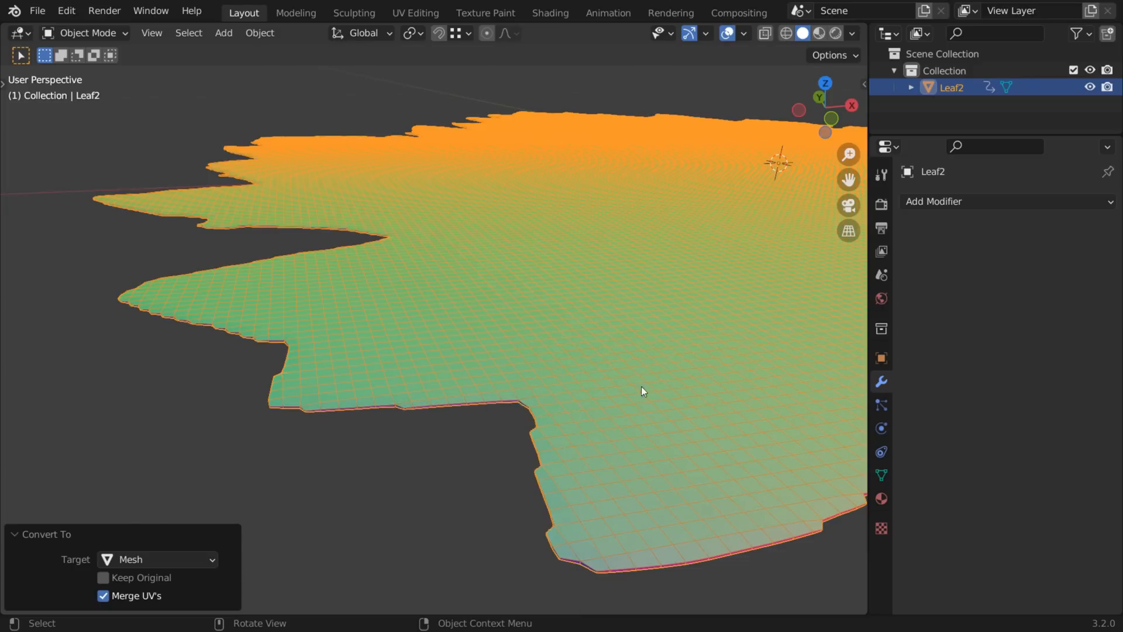
pyautogui.press('Tab')
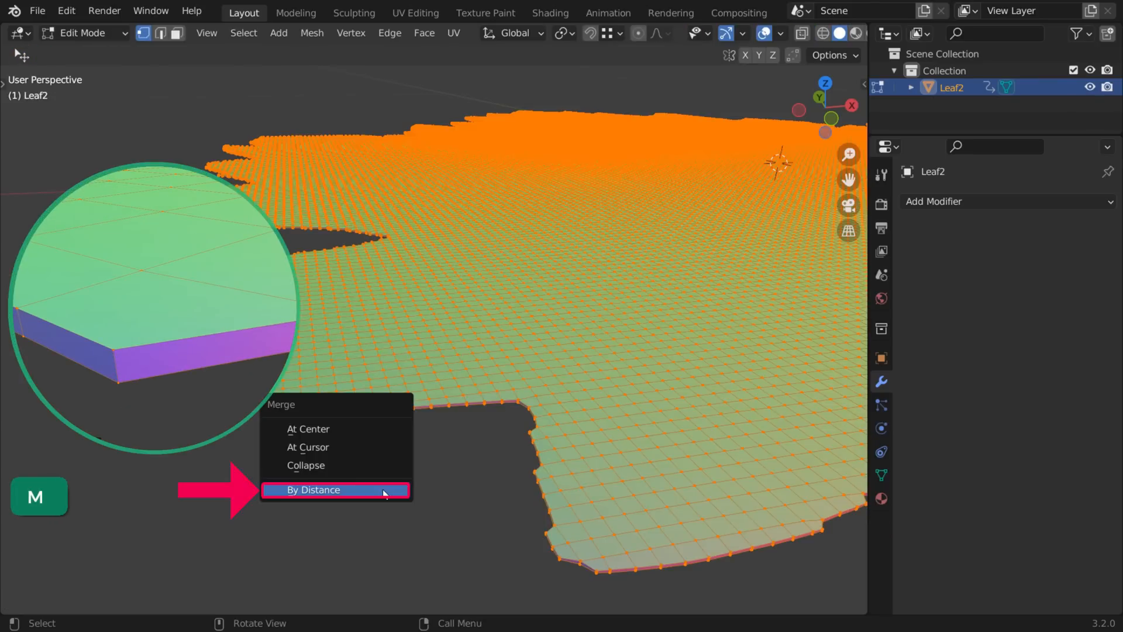
pyautogui.click(311, 489)
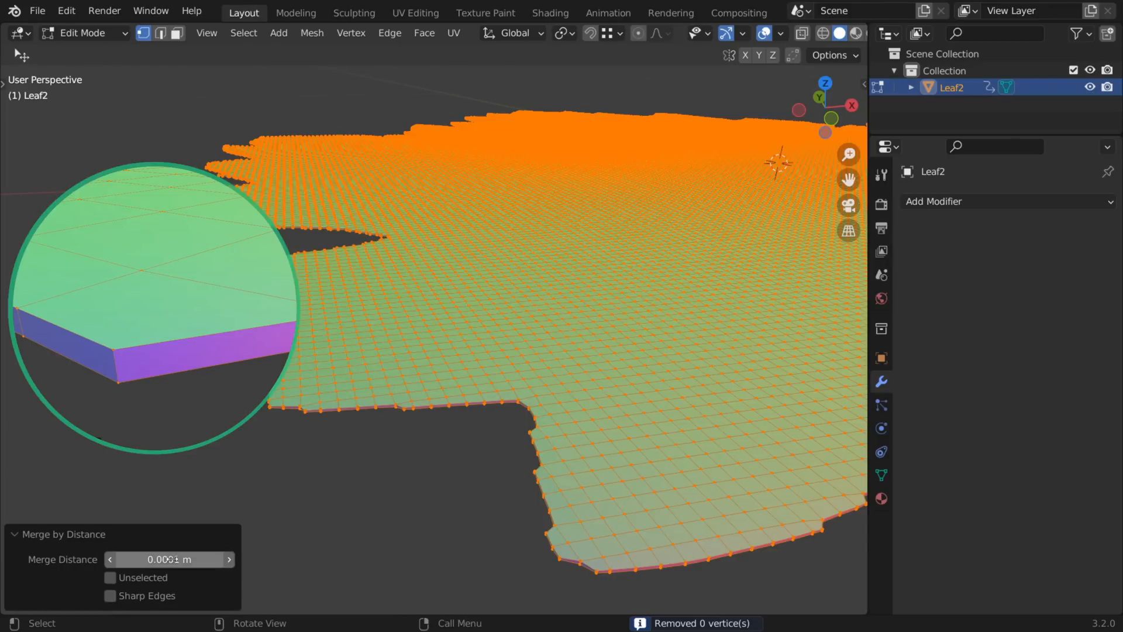
pyautogui.moveTo(168, 559); pyautogui.dragTo(186, 560)
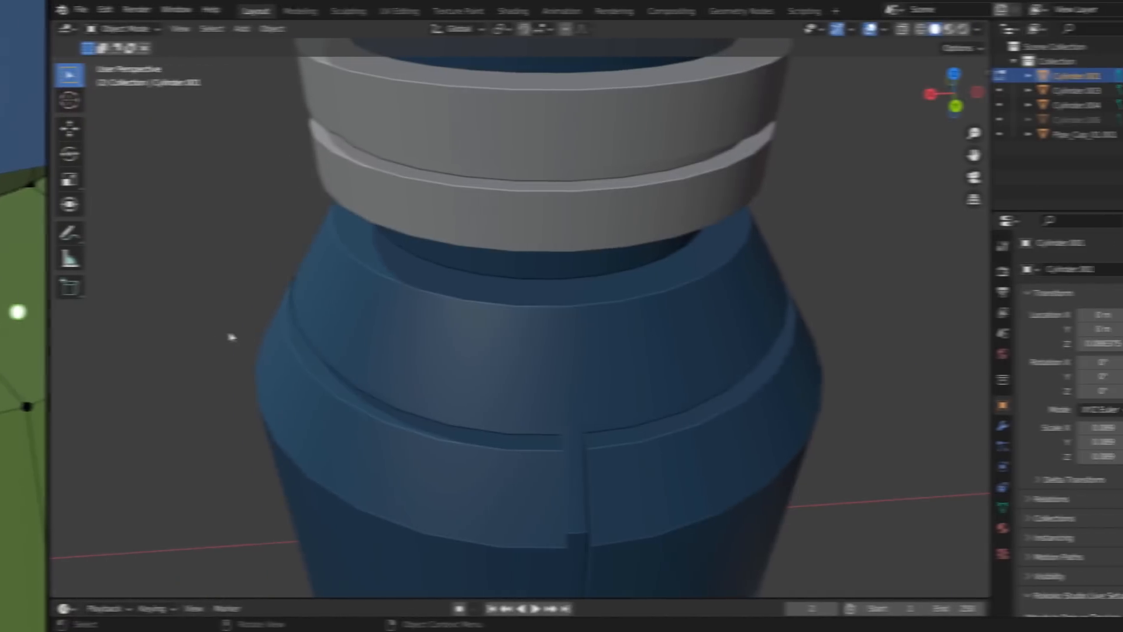
# Triangulate the cylinder's ring n-gon faces with Ctrl+T, convert to quads and test-move a vertex
pyautogui.press('Tab')
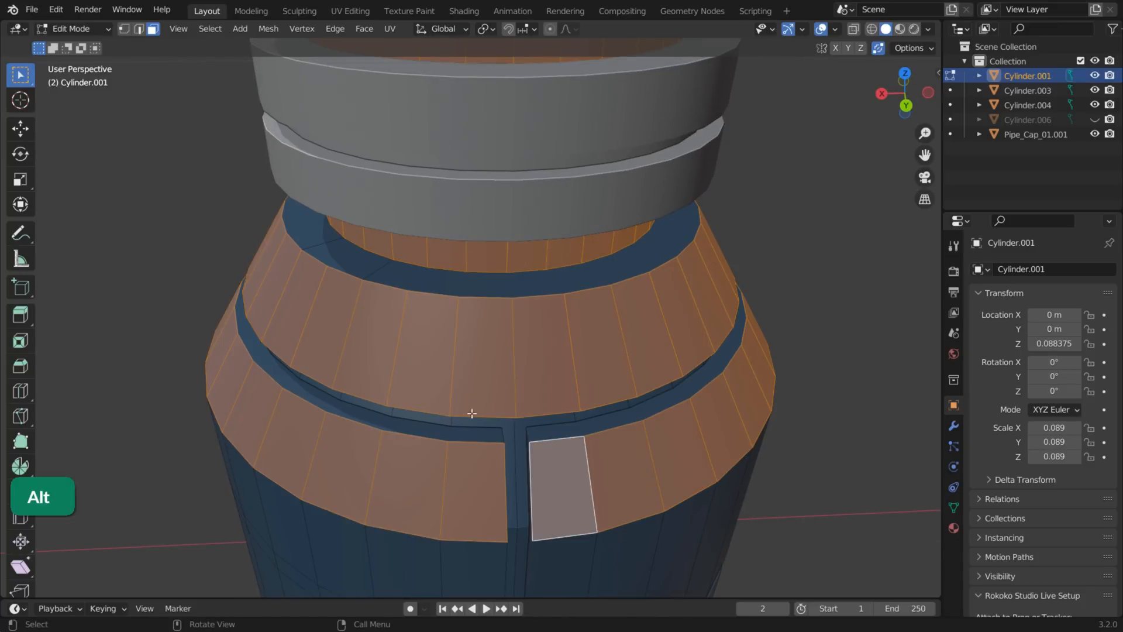
pyautogui.moveTo(273, 335)
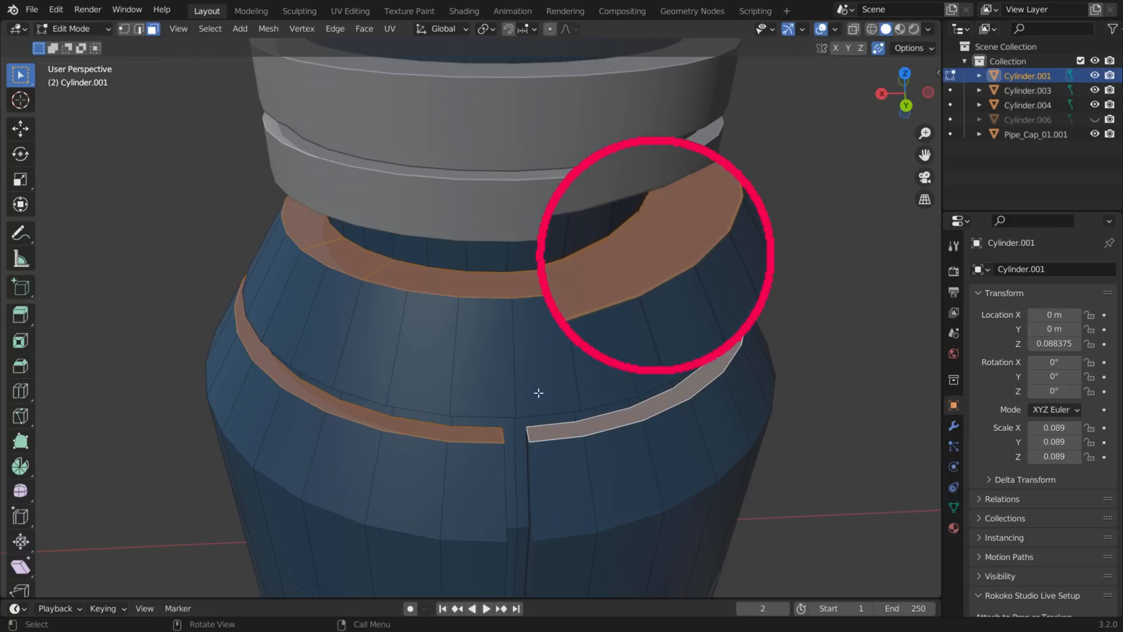
pyautogui.press('Ctrl+T')
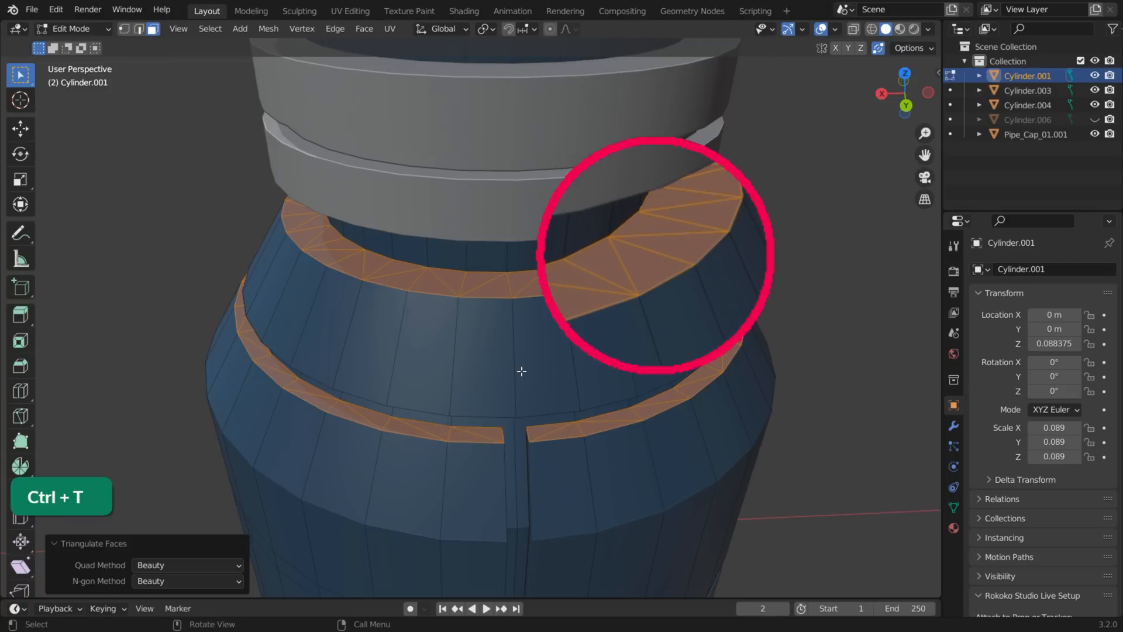
pyautogui.press('alt+j')
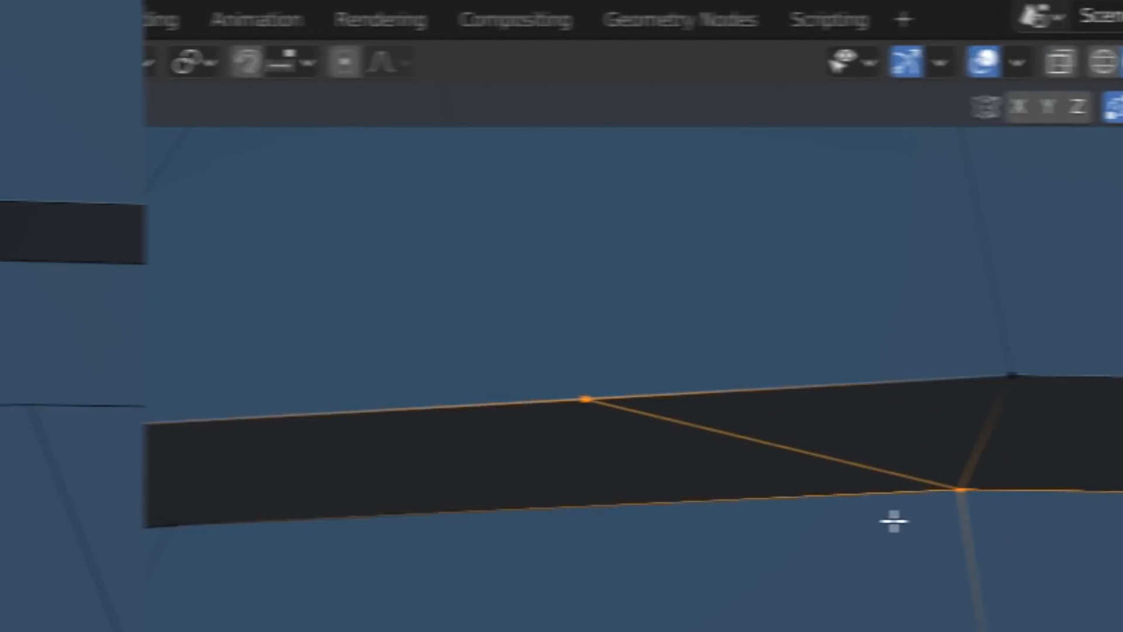
pyautogui.press('g')
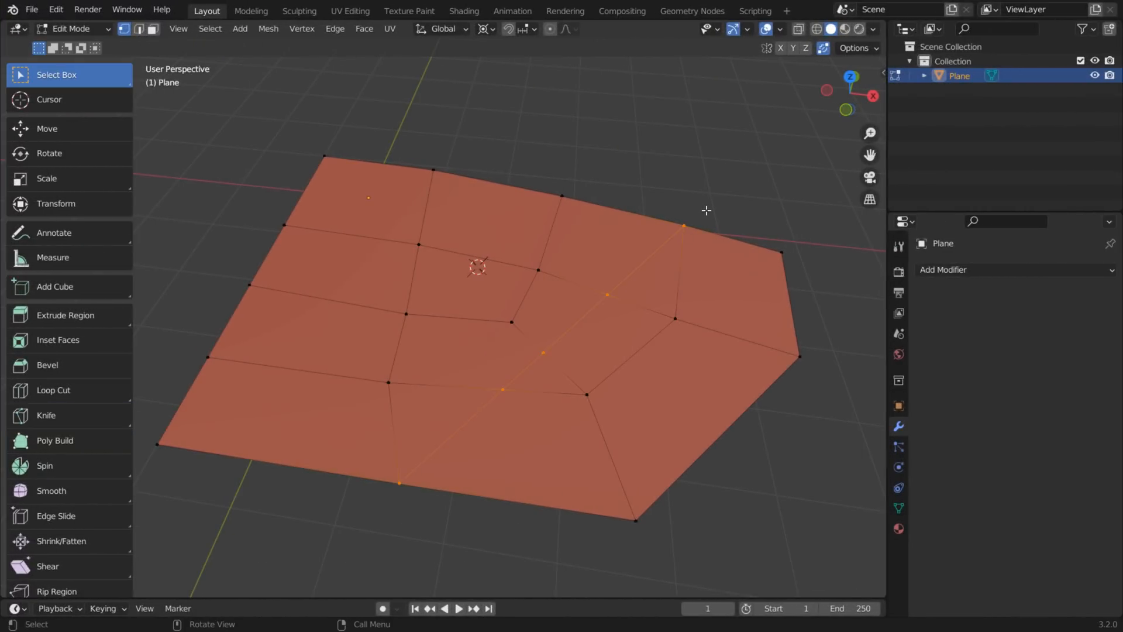
# Extrude a block from the plane, select its sharp edges and set their crease to 1
pyautogui.press('e')
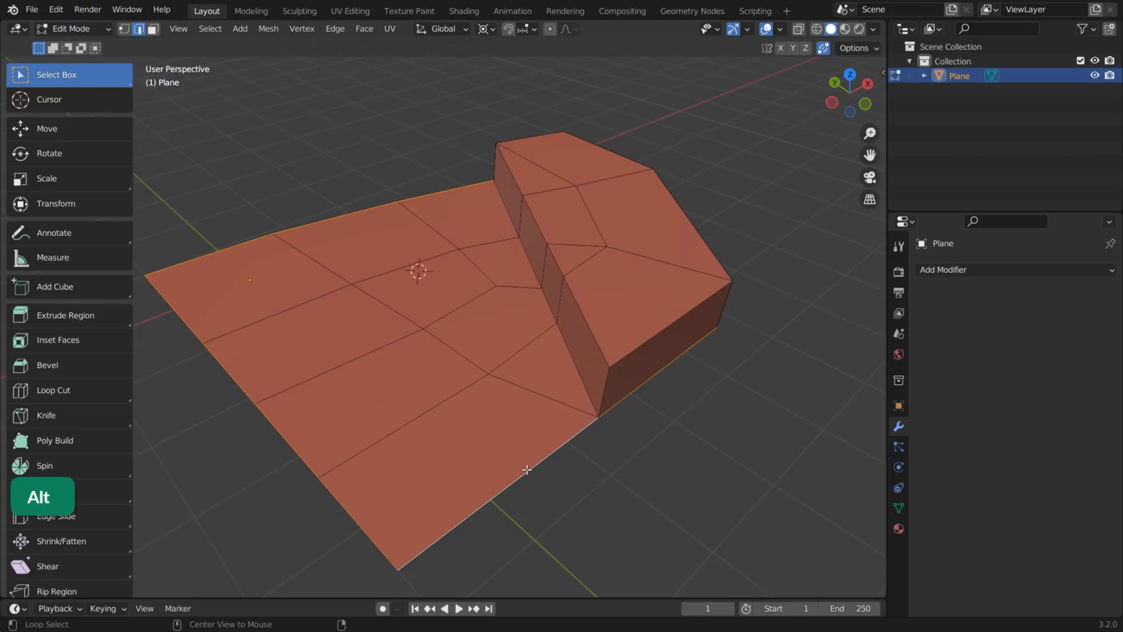
pyautogui.click(209, 28)
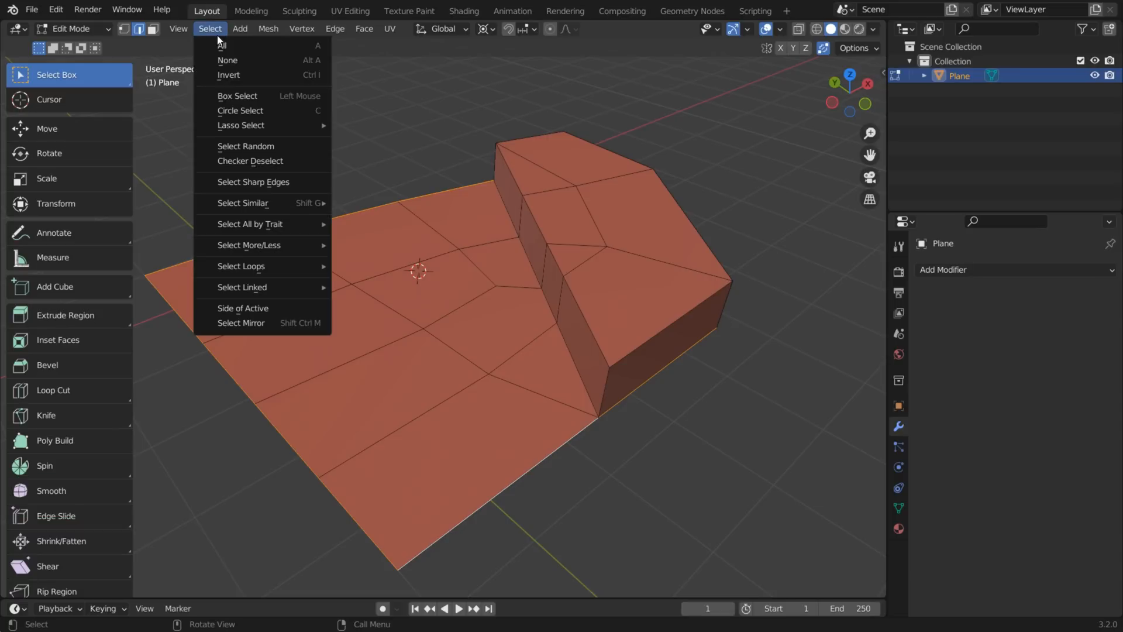
pyautogui.click(254, 181)
pyautogui.write('1')
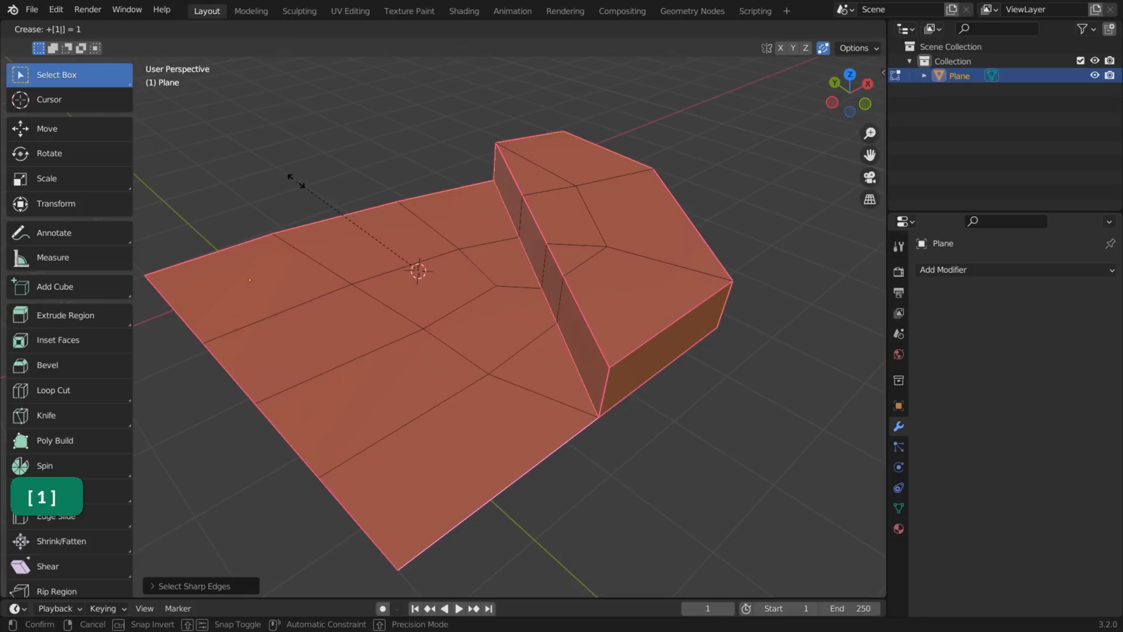
pyautogui.press('Tab')
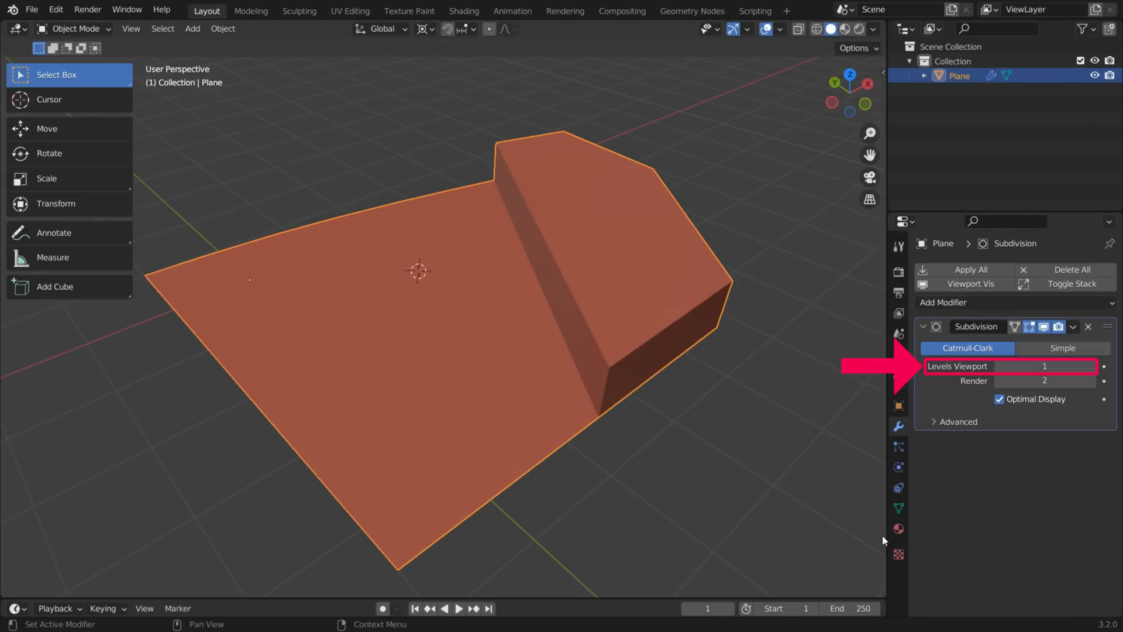
# Apply the level-1 Subdivision modifier to the plane and return to editing its denser quad mesh
pyautogui.click(1074, 327)
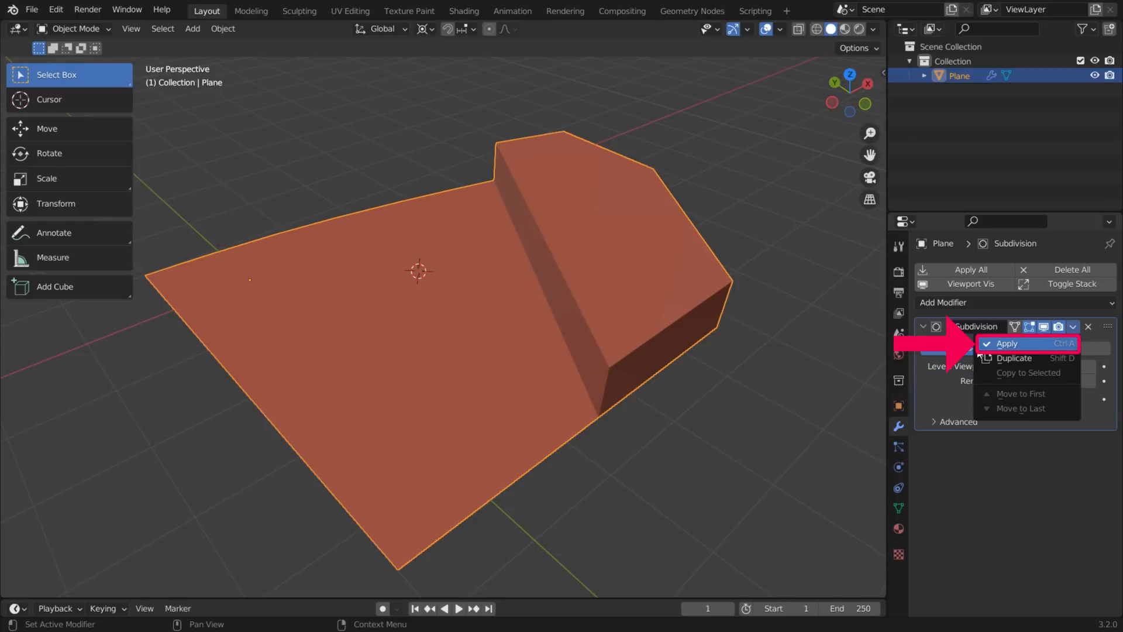
pyautogui.press('Tab')
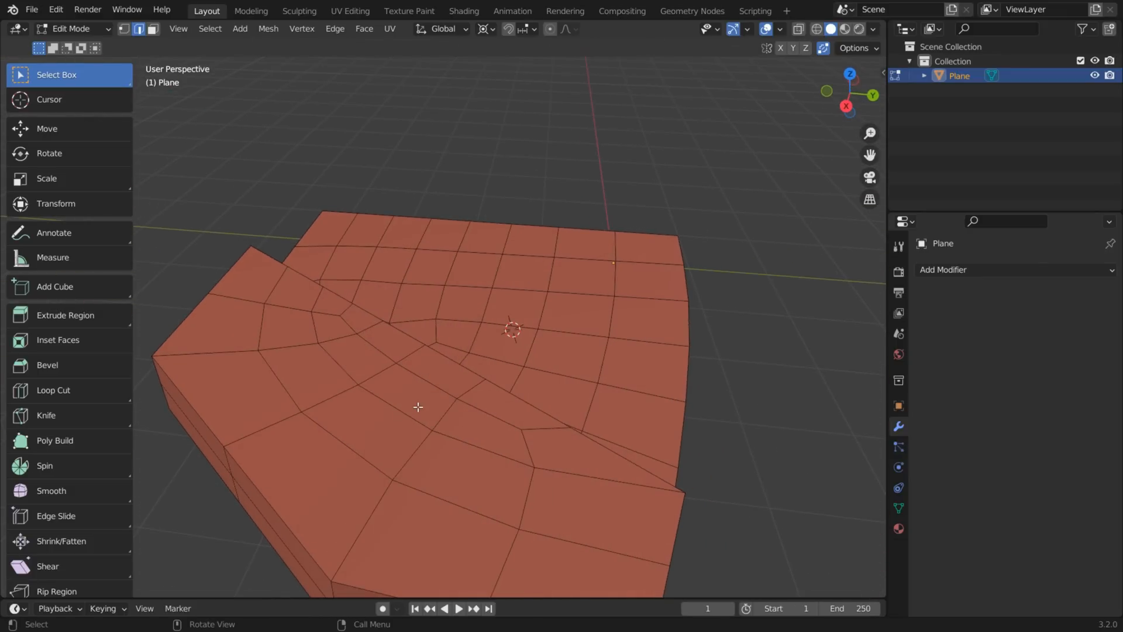
# Reselect the plane's sharp edges, then add a level-1 Subdivision Surface modifier from Object Mode
pyautogui.press('c')
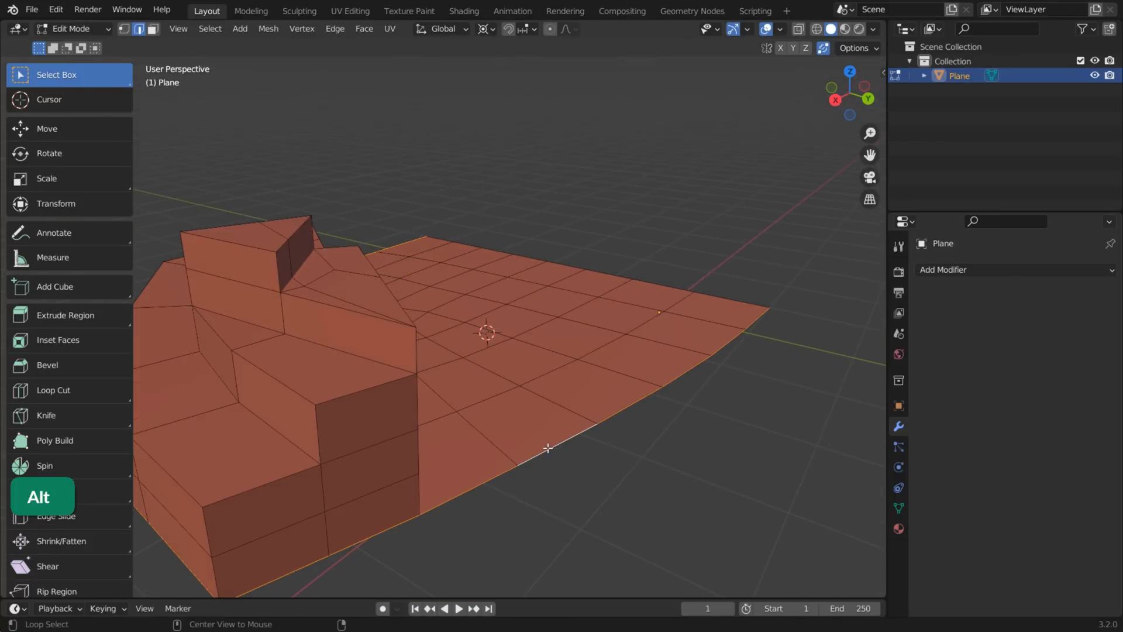
pyautogui.click(209, 28)
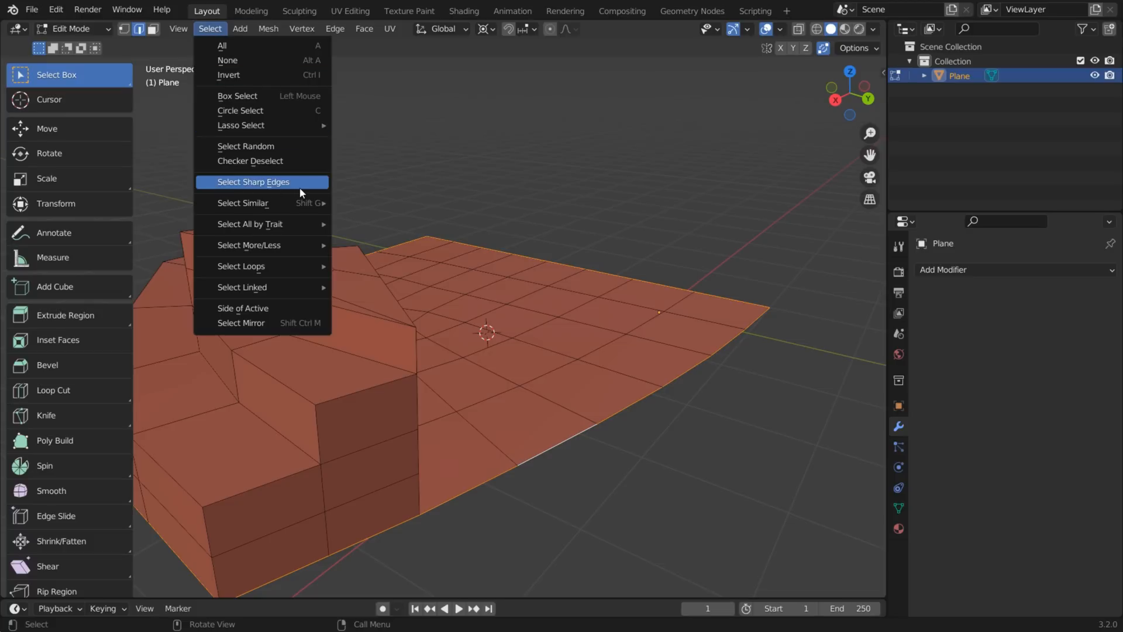
pyautogui.press('Tab')
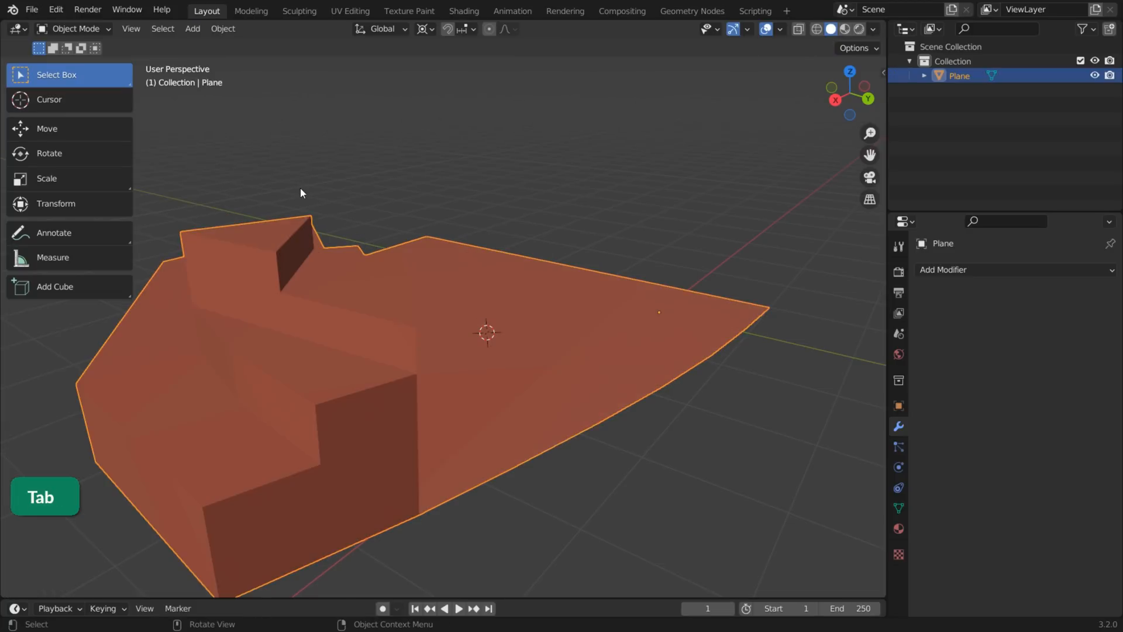
pyautogui.press('ctrl+1')
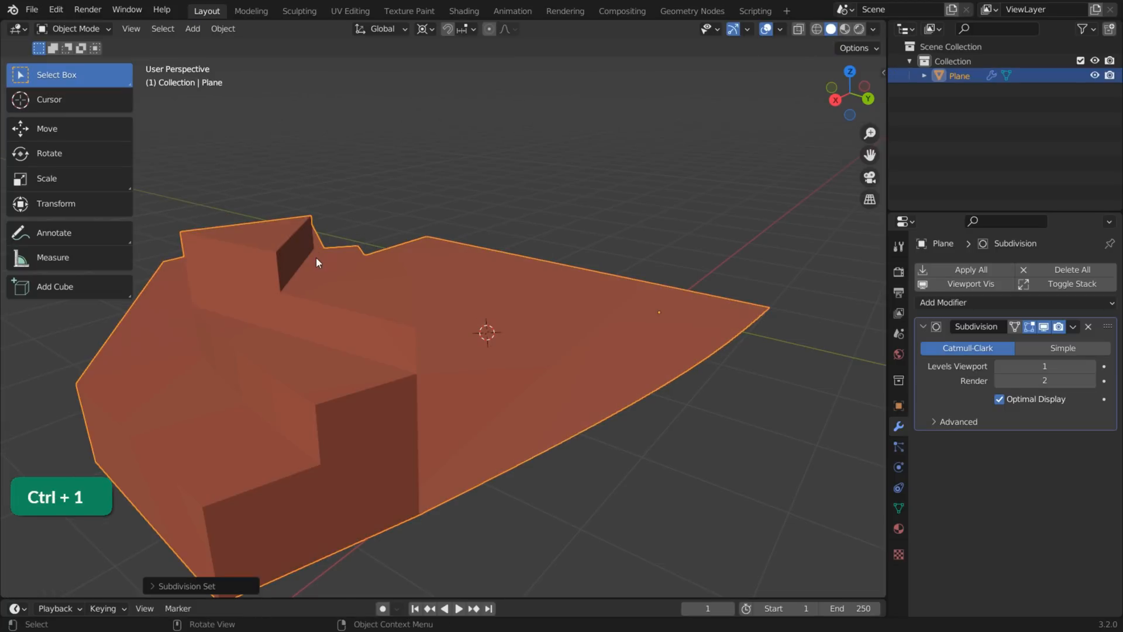
pyautogui.click(1074, 326)
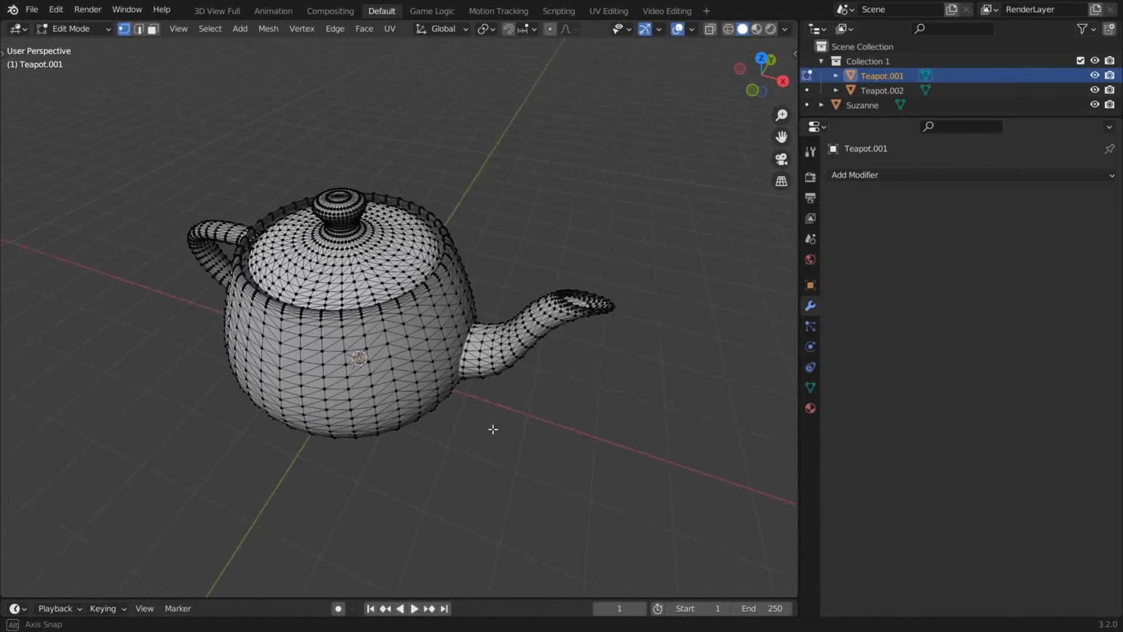
# Merge Teapot.001's triangles into quads, then select all of Teapot.002's mesh for the same Face operation
pyautogui.press('a')
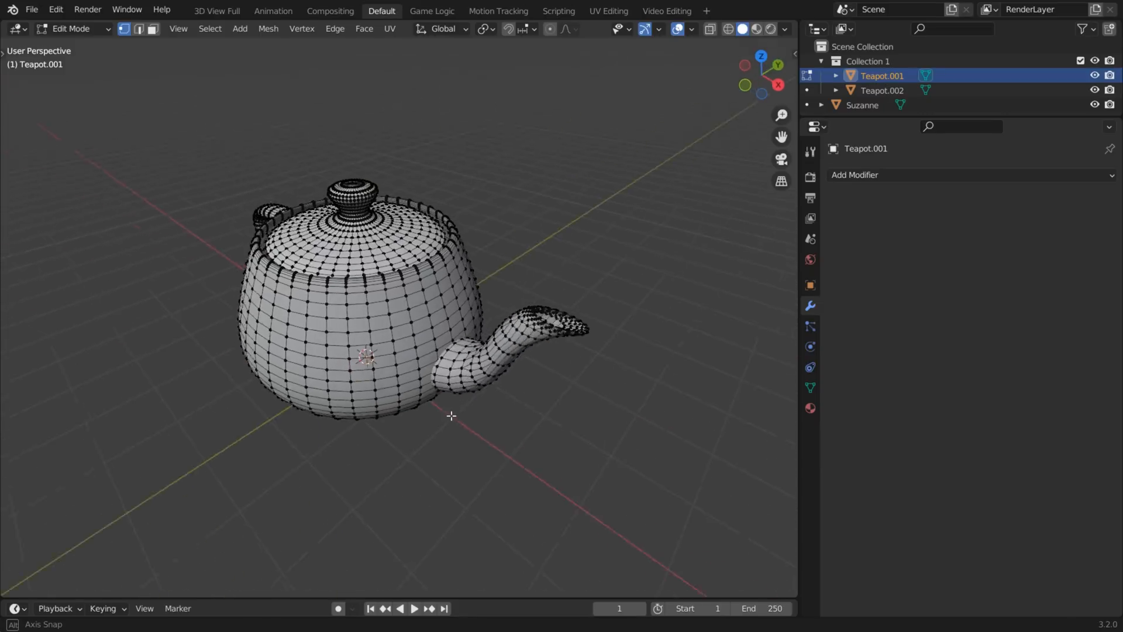
pyautogui.press('Tab')
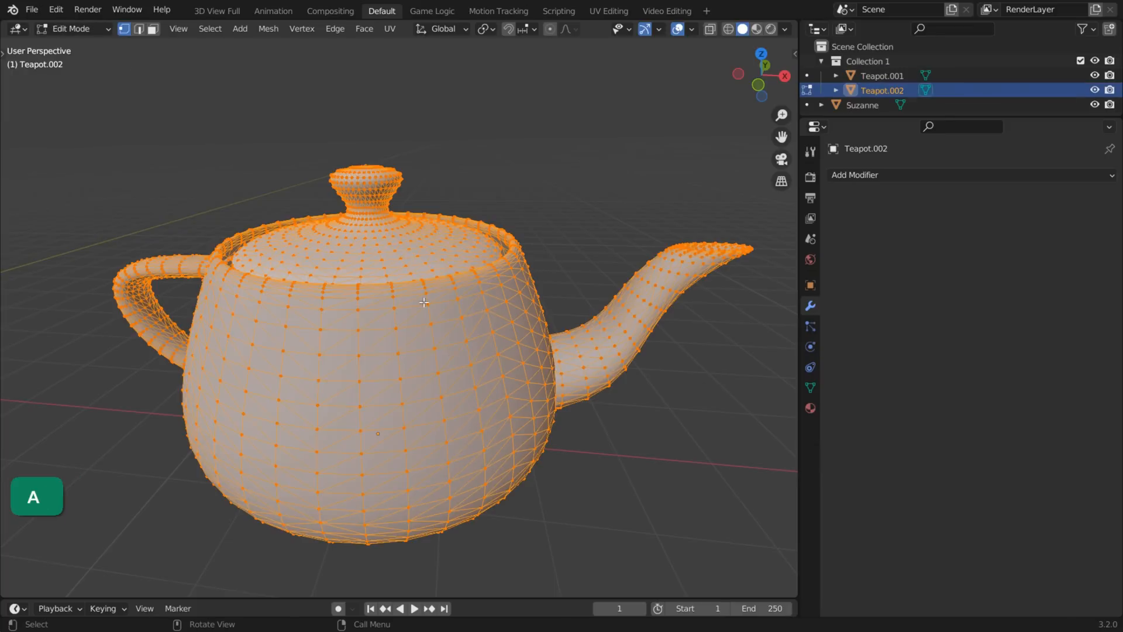
pyautogui.click(363, 28)
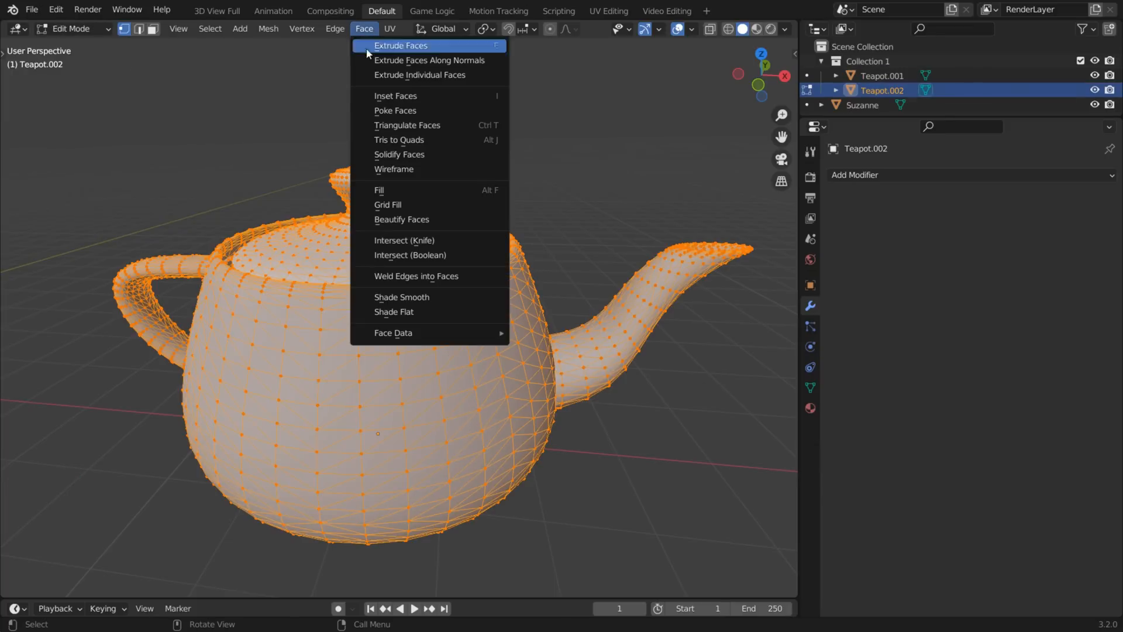
pyautogui.moveTo(427, 139)
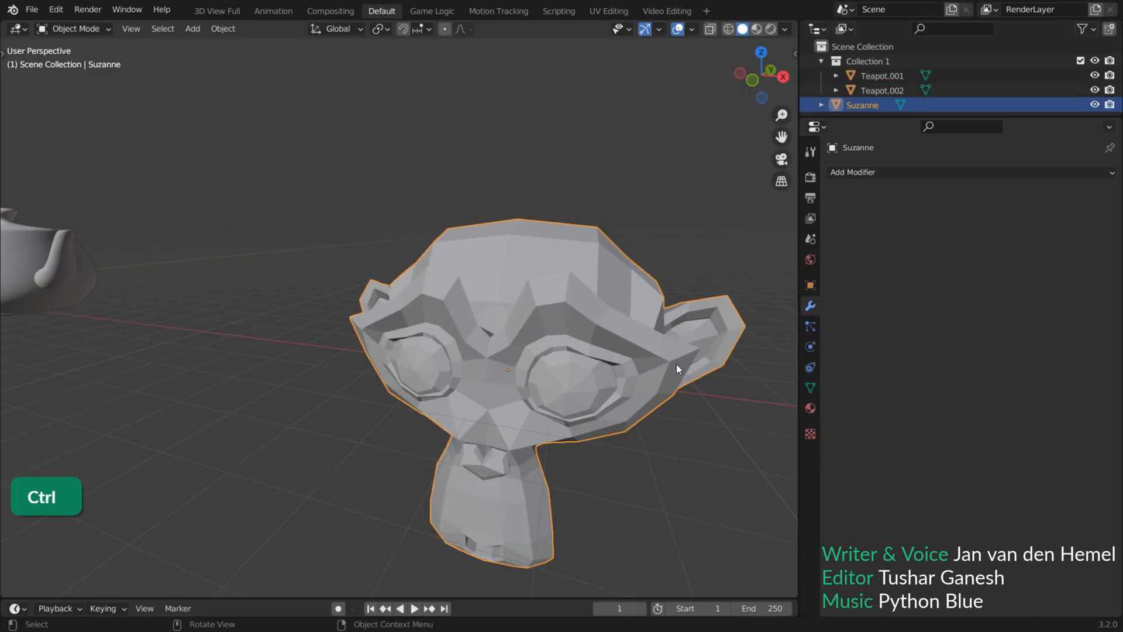
# Edit Suzanne's mesh and merge its triangles into quads with Tris to Quads (Alt+J)
pyautogui.press('Tab')
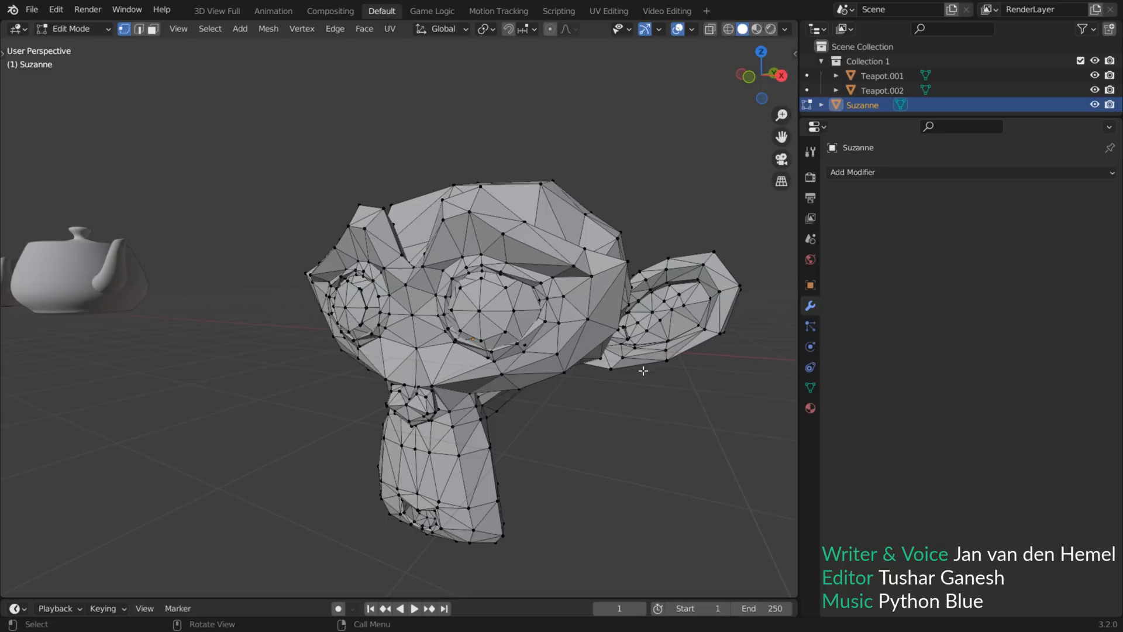
pyautogui.moveTo(349, 234)
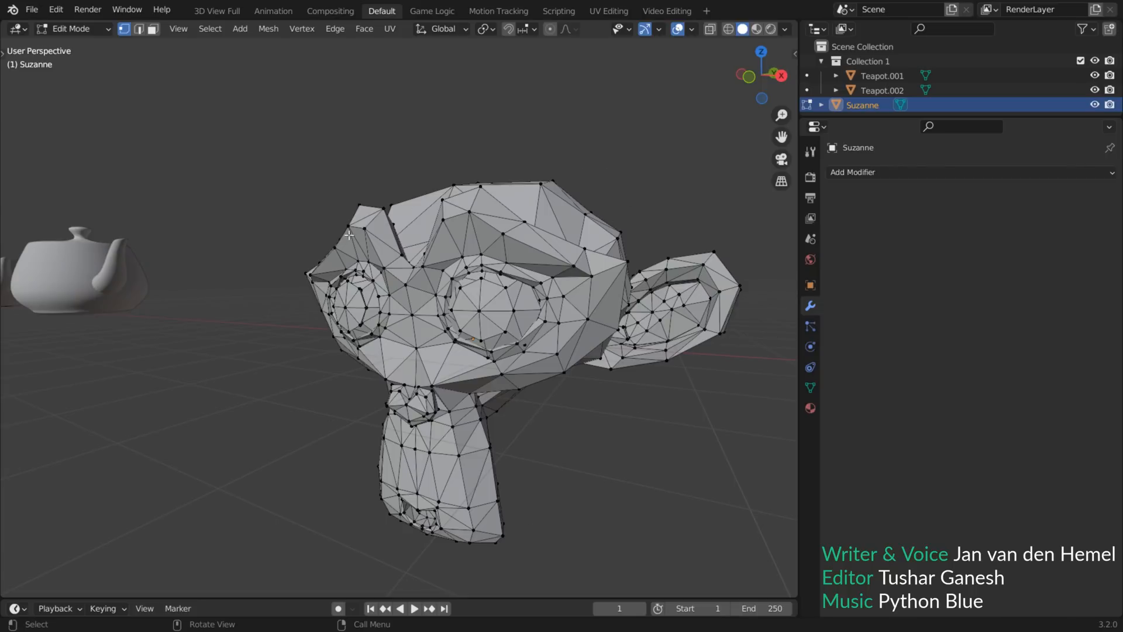
pyautogui.press('Alt+J')
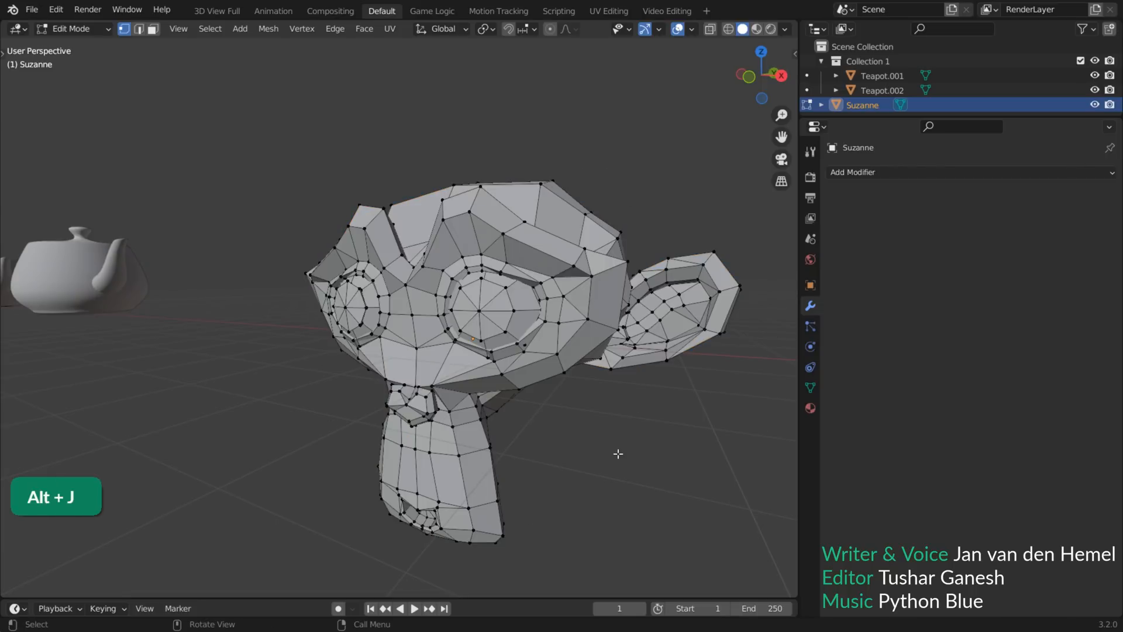